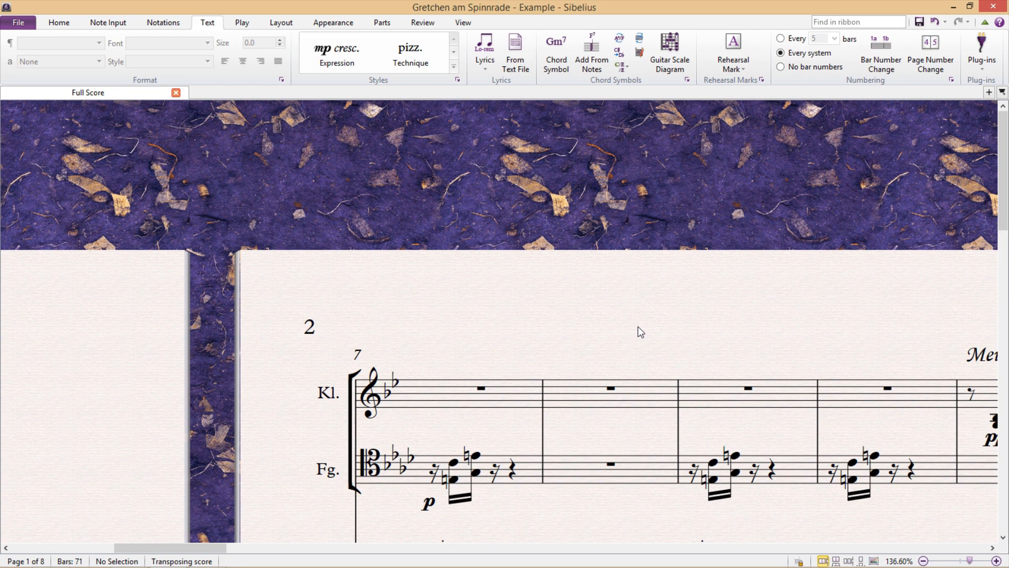
{"action": "mouse_move", "coordinate": [315, 330]}
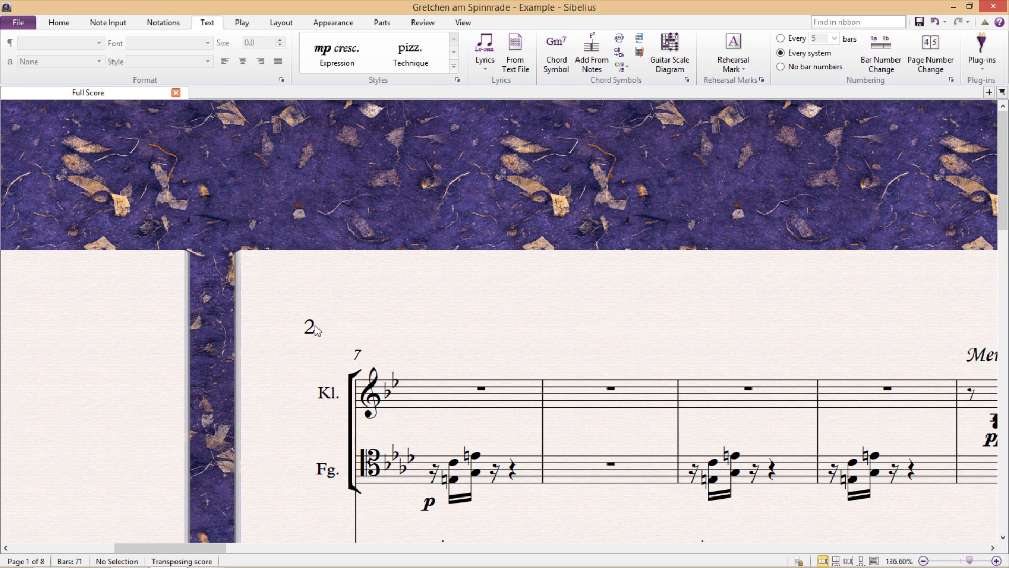
{"action": "mouse_move", "coordinate": [304, 312]}
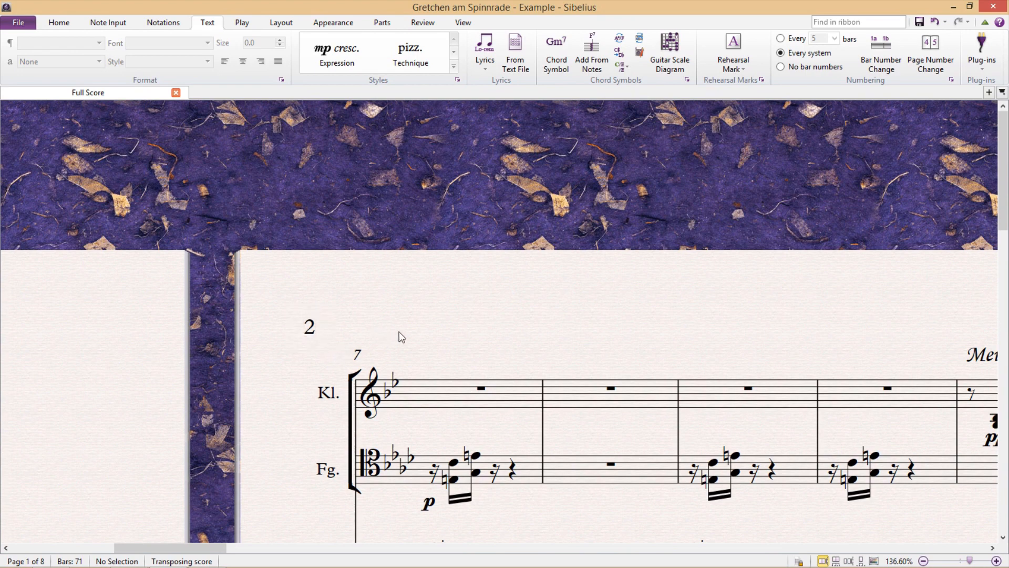
Restart page numbering at 8 on the opening music page via Page Number Change
{"action": "left_click", "coordinate": [359, 354]}
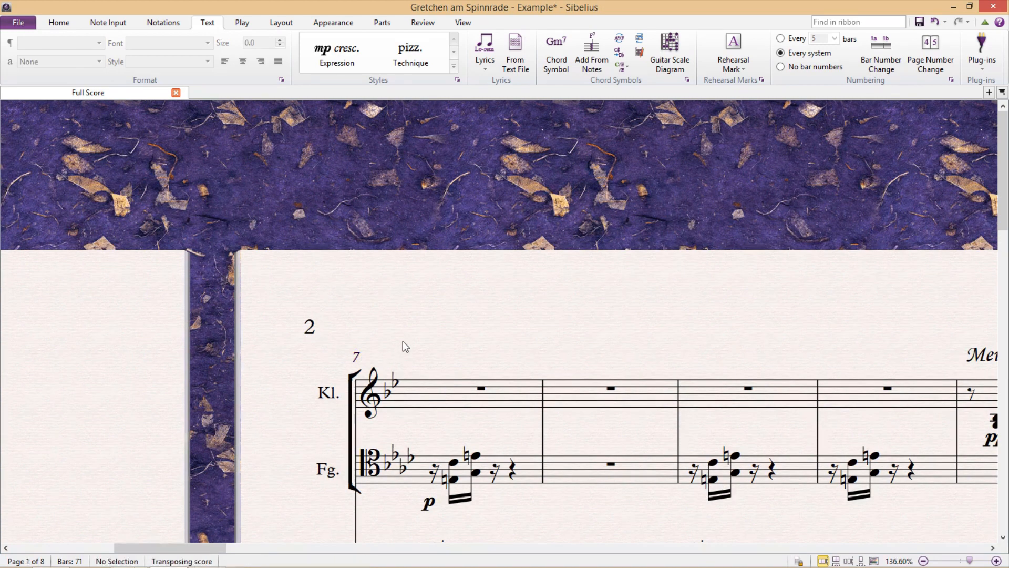
{"action": "mouse_move", "coordinate": [473, 350]}
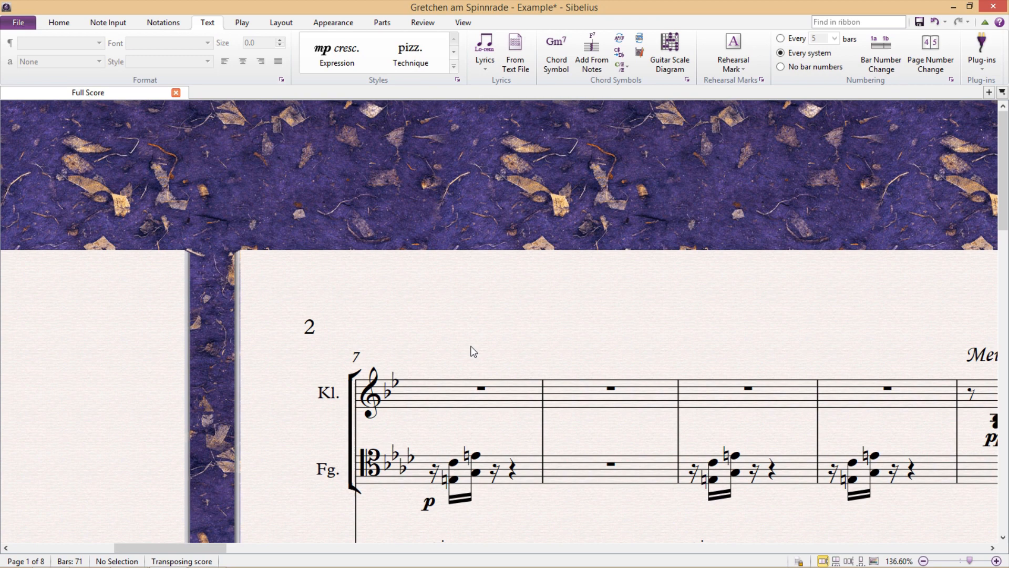
{"action": "mouse_move", "coordinate": [533, 295]}
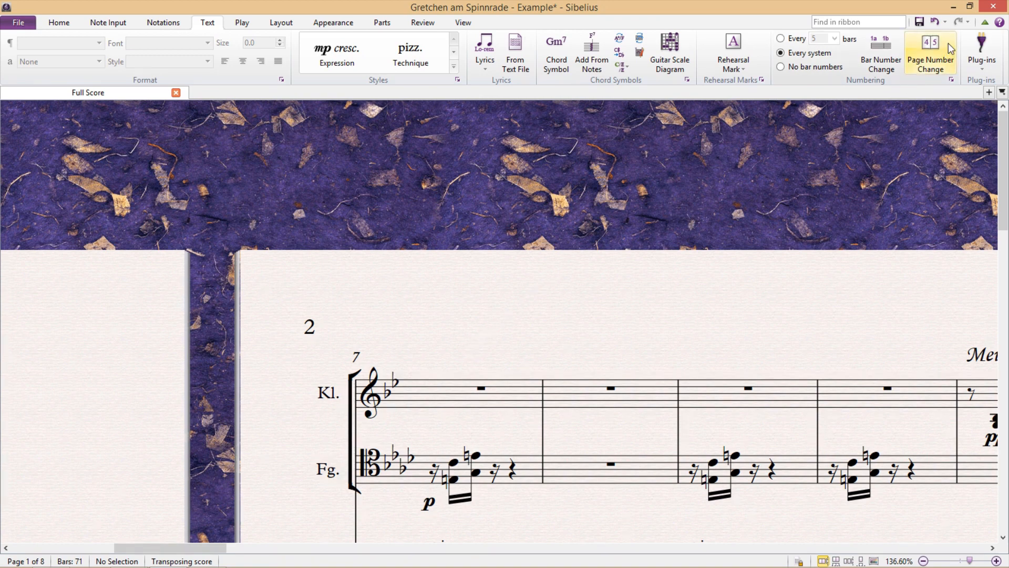
{"action": "mouse_move", "coordinate": [930, 53]}
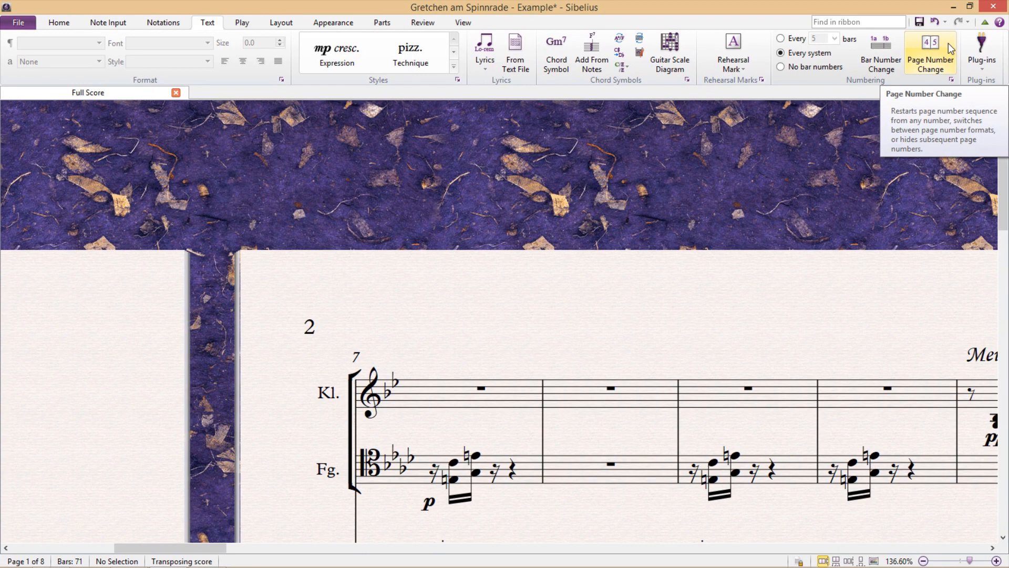
{"action": "left_click", "coordinate": [930, 54]}
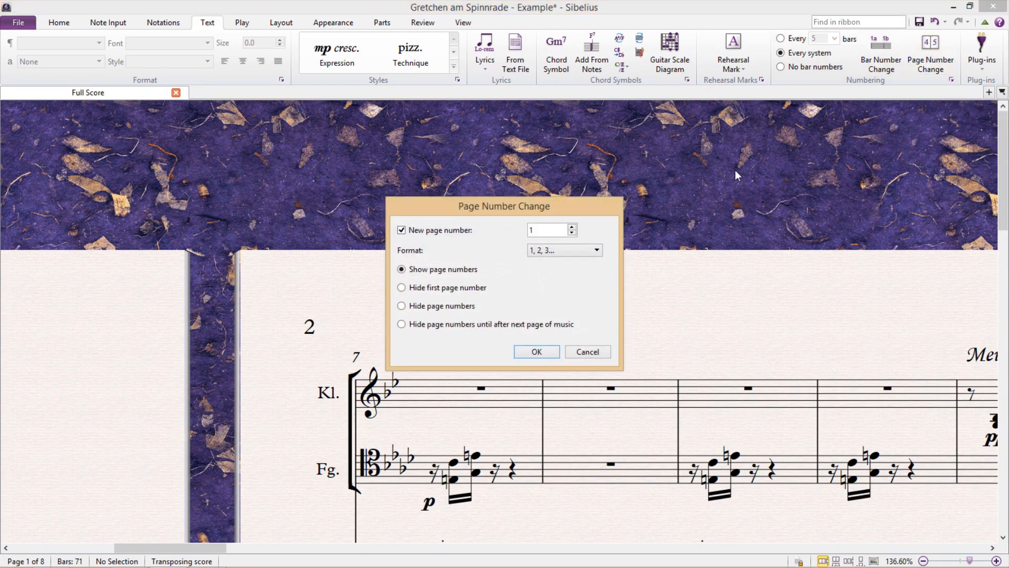
{"action": "left_click", "coordinate": [547, 230]}
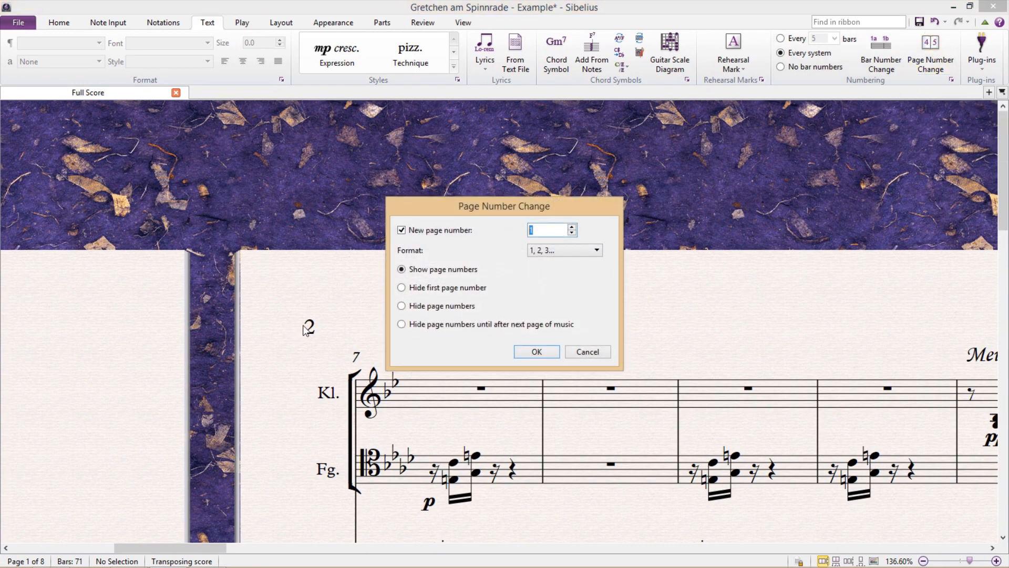
{"action": "left_click", "coordinate": [535, 351]}
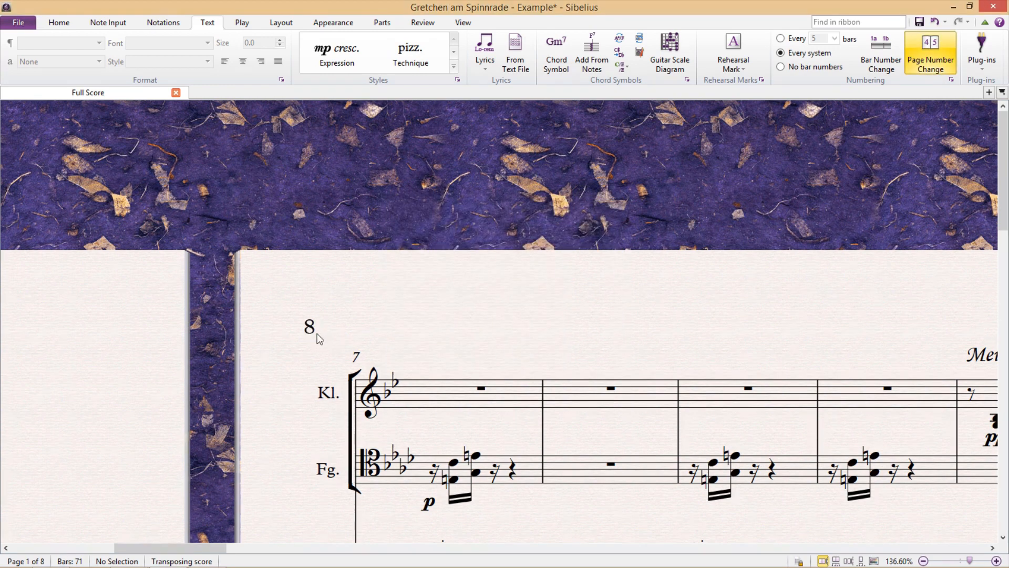
Try Roman numeral format (VIII), then revert the numbering to ordinary Arabic numerals
{"action": "left_click", "coordinate": [929, 53]}
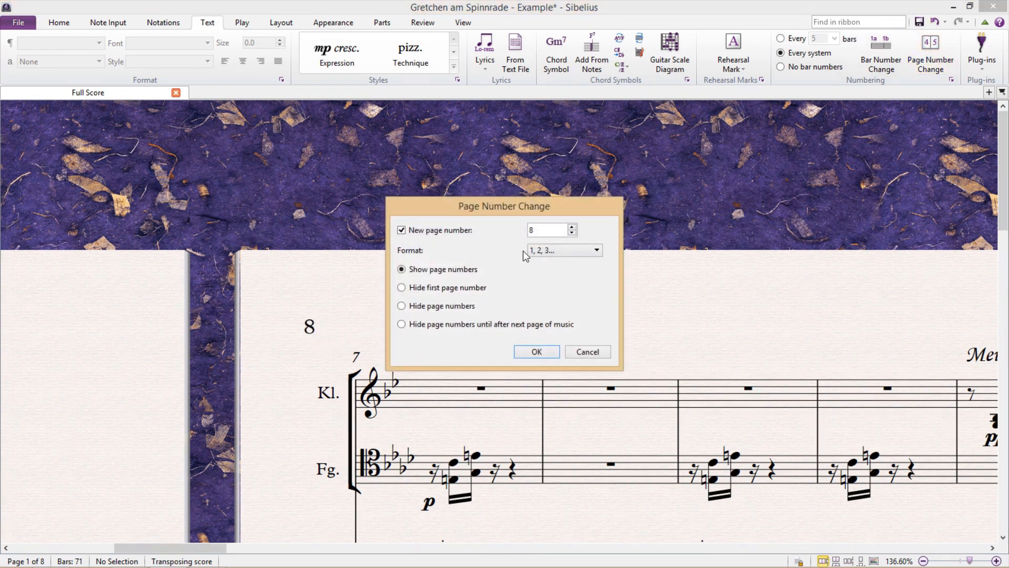
{"action": "left_click", "coordinate": [563, 250]}
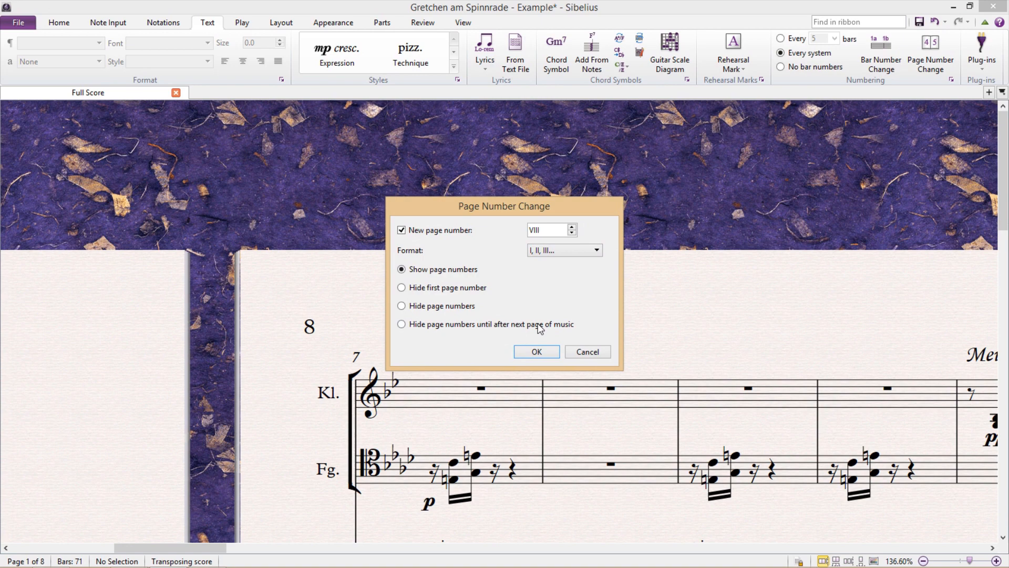
{"action": "left_click", "coordinate": [536, 351]}
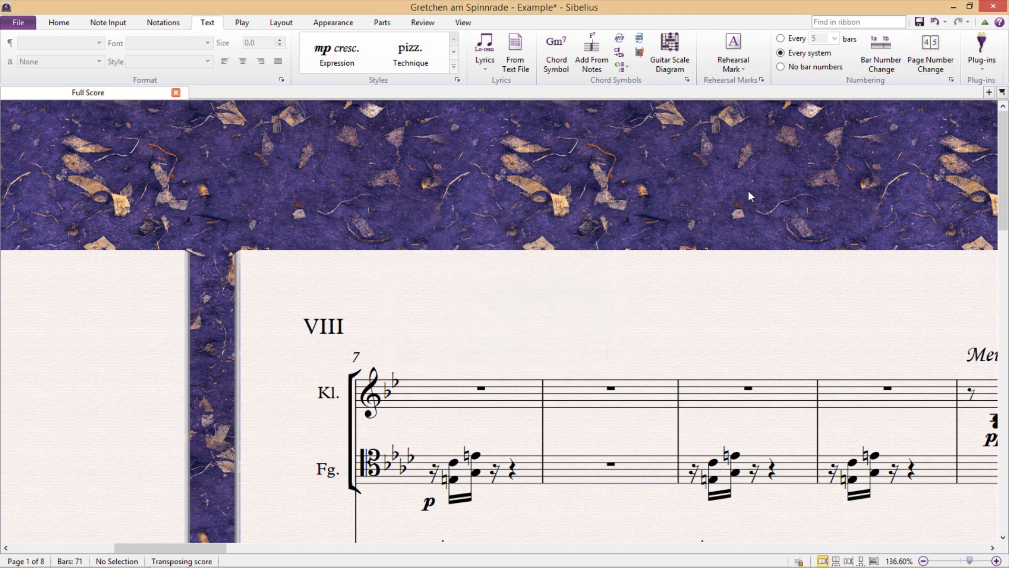
{"action": "left_click", "coordinate": [929, 55]}
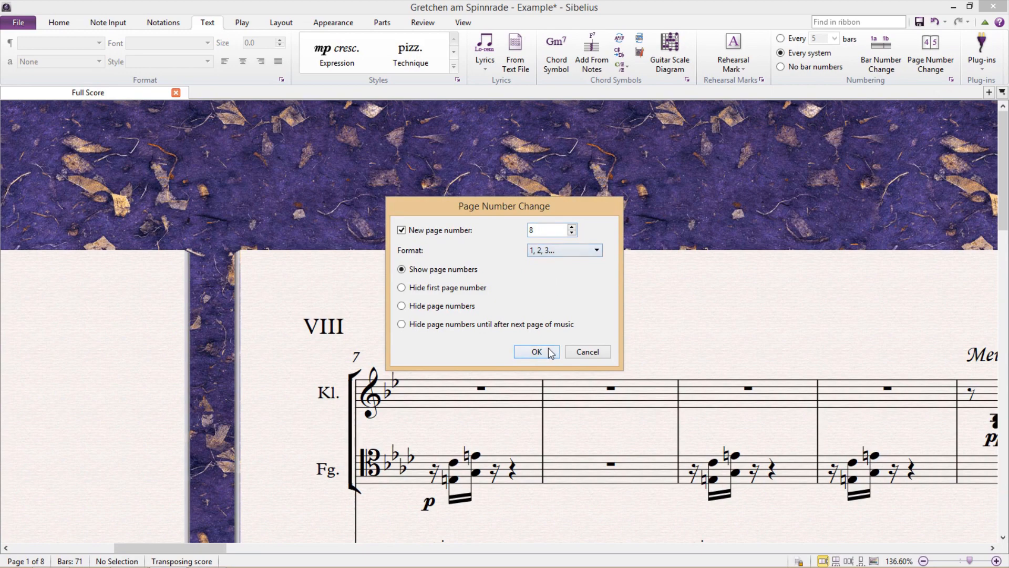
{"action": "left_click", "coordinate": [535, 351]}
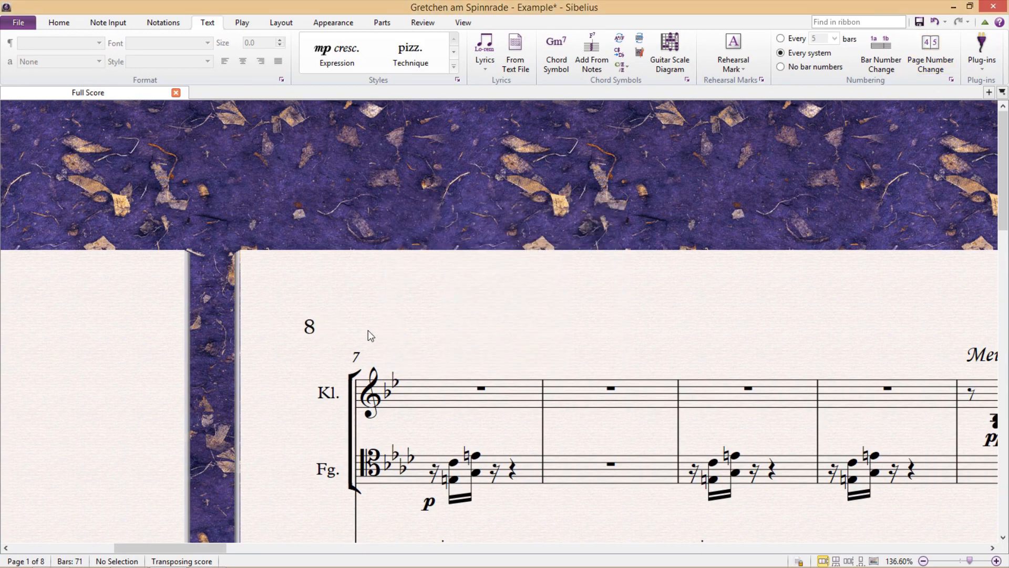
Scroll through the score to confirm later pages continue numbered 9, 10, 11 and 12
{"action": "left_click", "coordinate": [309, 326]}
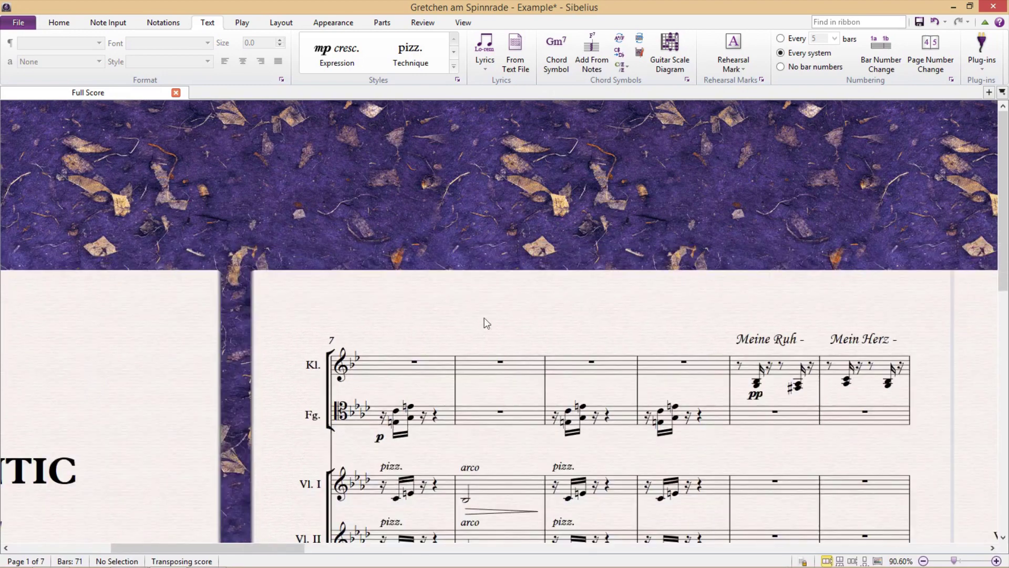
{"action": "scroll", "scroll_direction": "right", "scroll_amount": 3}
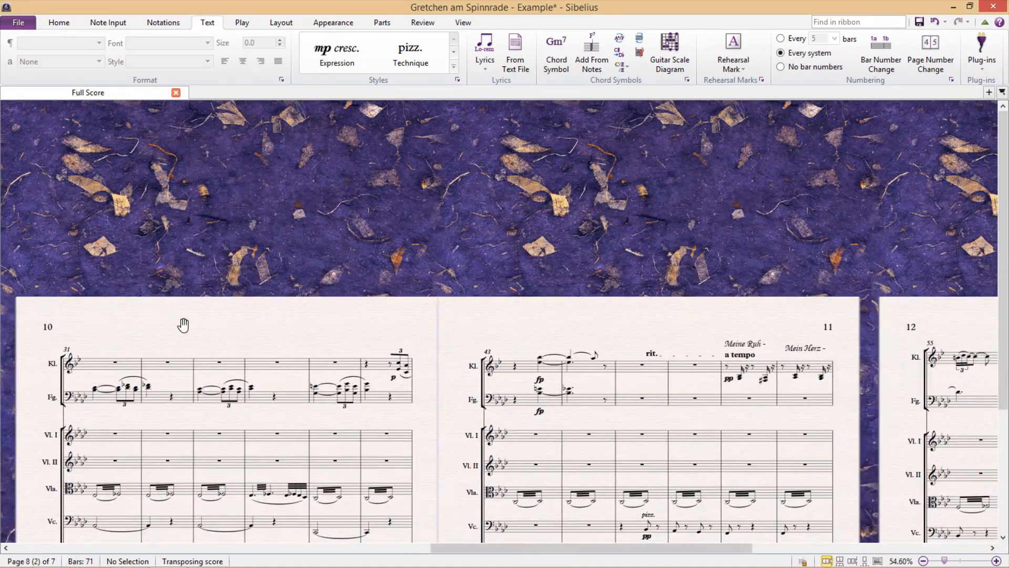
{"action": "scroll", "scroll_direction": "left", "scroll_amount": 3}
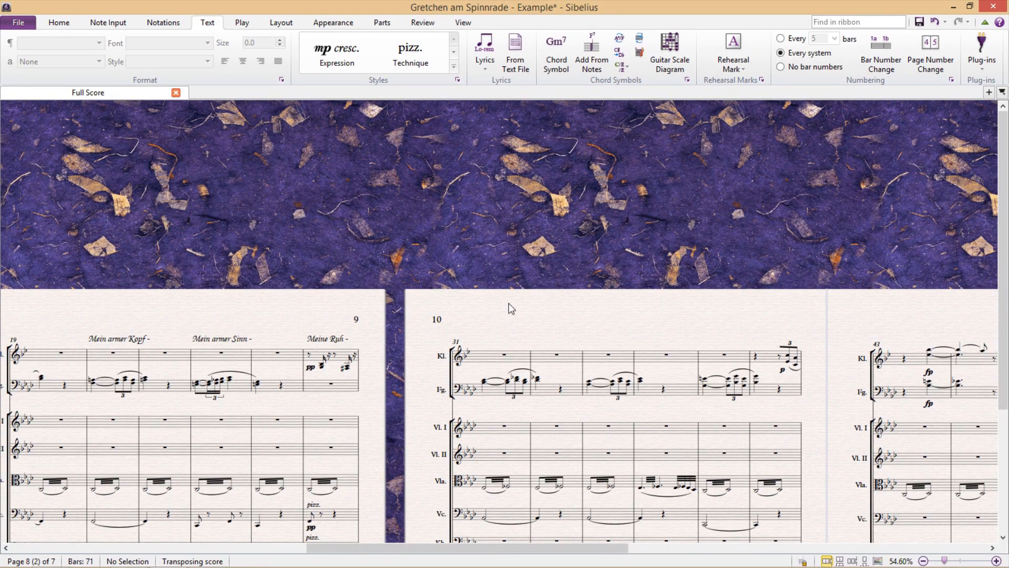
{"action": "mouse_move", "coordinate": [904, 124]}
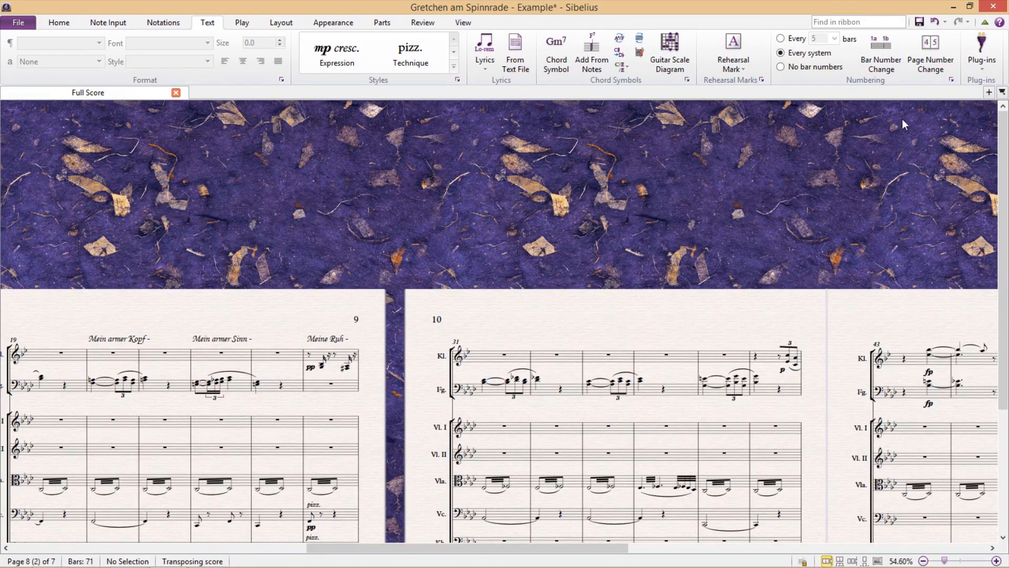
{"action": "left_click", "coordinate": [929, 54]}
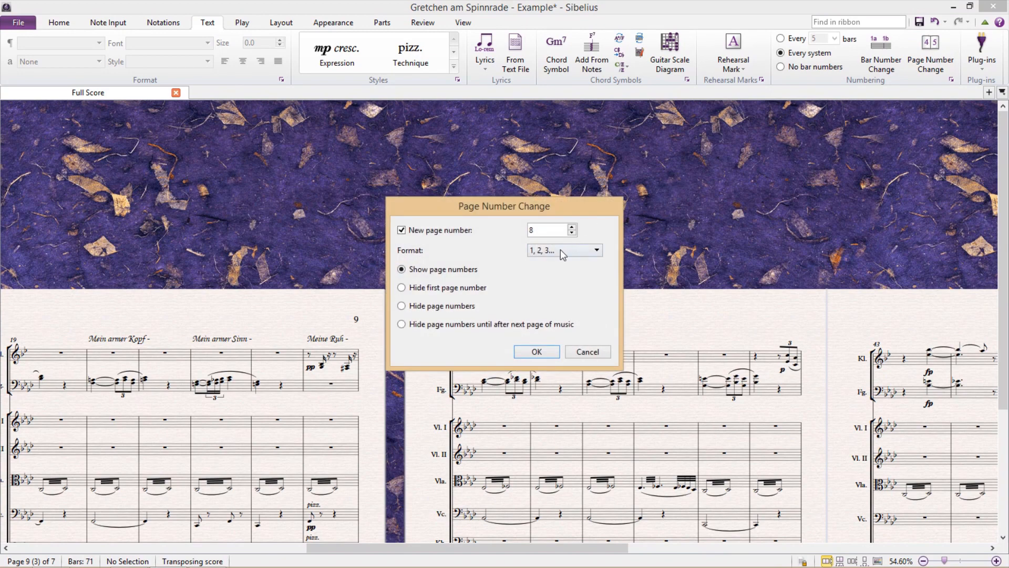
{"action": "mouse_move", "coordinate": [401, 306]}
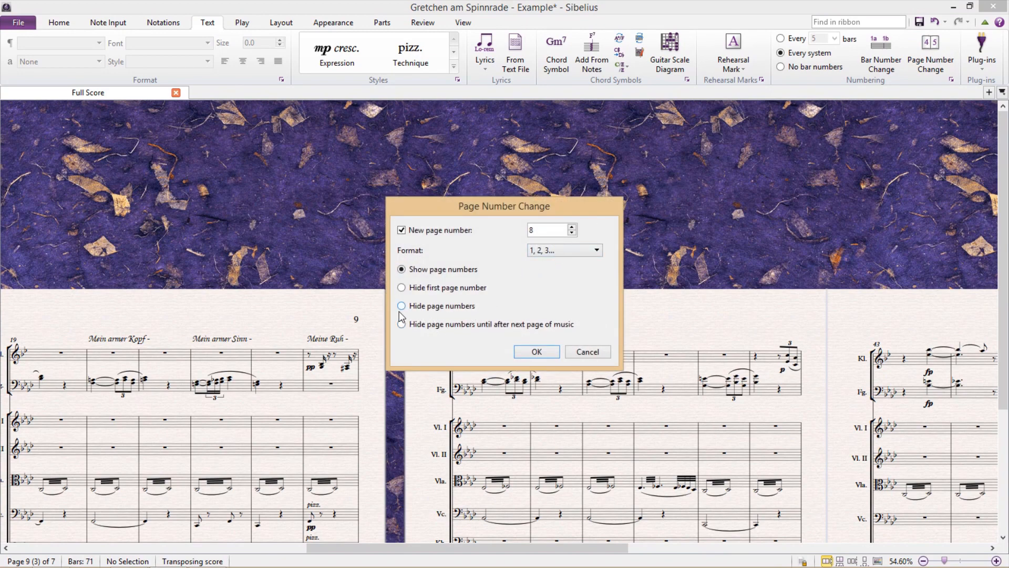
{"action": "left_click", "coordinate": [402, 306]}
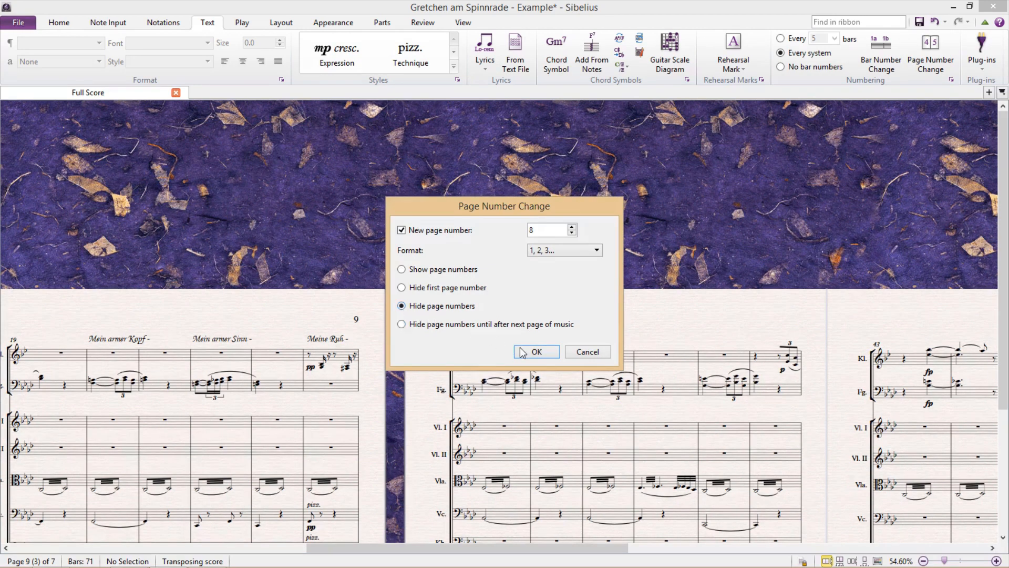
{"action": "left_click", "coordinate": [536, 352]}
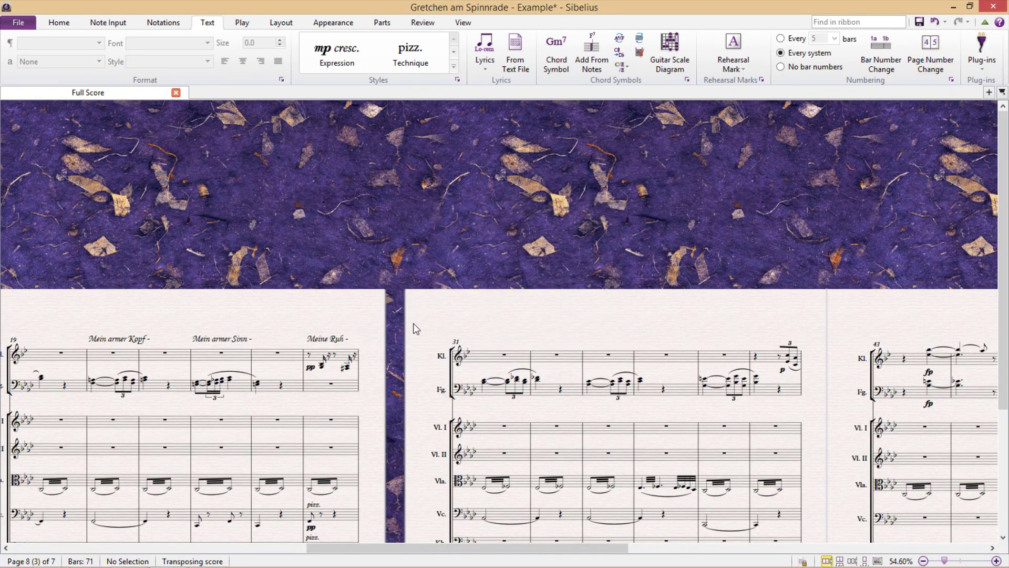
{"action": "scroll", "scroll_direction": "right", "scroll_amount": 3}
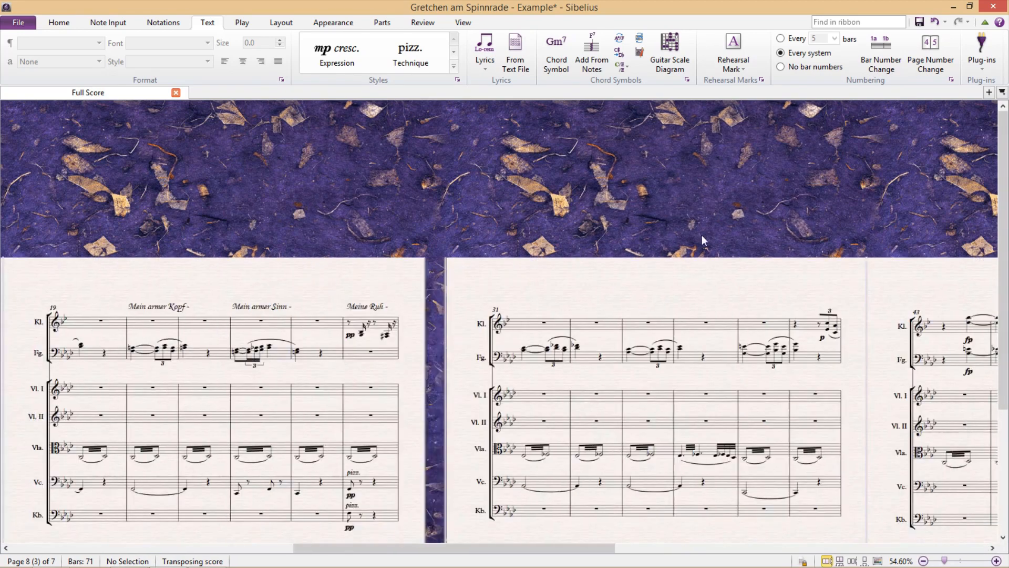
{"action": "scroll", "scroll_direction": "up", "scroll_amount": 3}
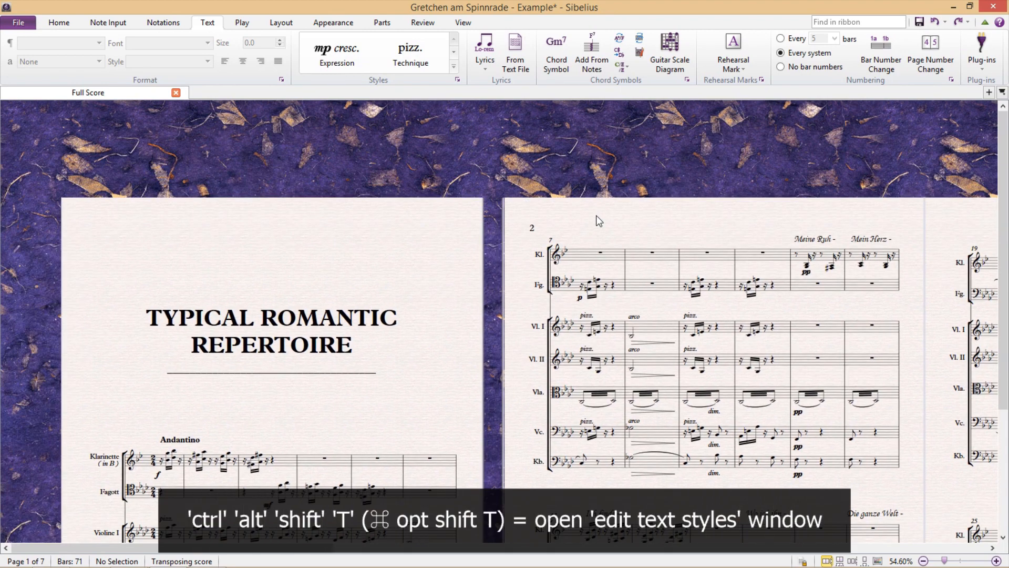
Bring up Edit Text Styles (Ctrl+Alt+Shift+T) and edit the Page numbers style
{"action": "key", "text": "ctrl+alt+shift+t"}
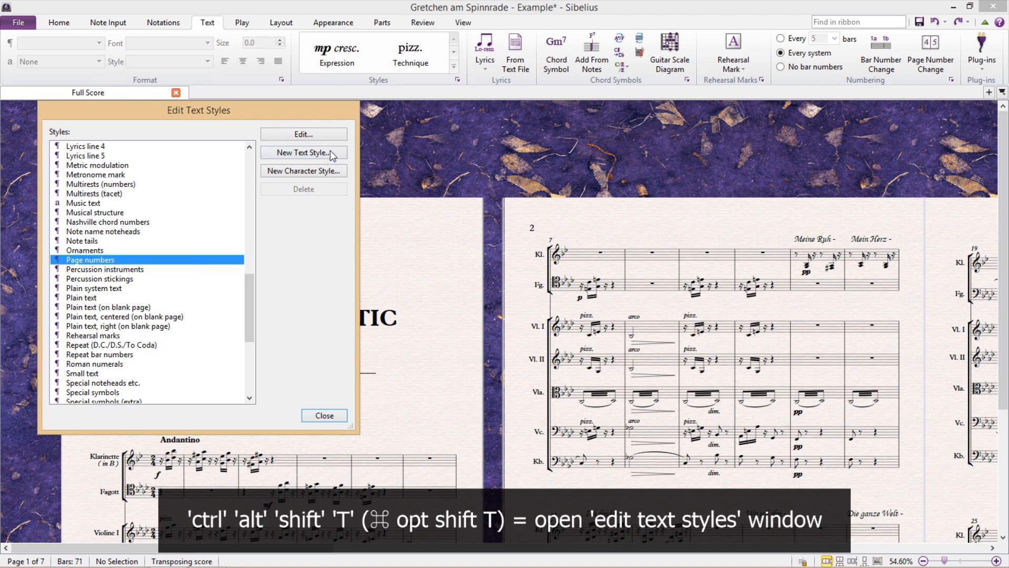
{"action": "left_click", "coordinate": [303, 134]}
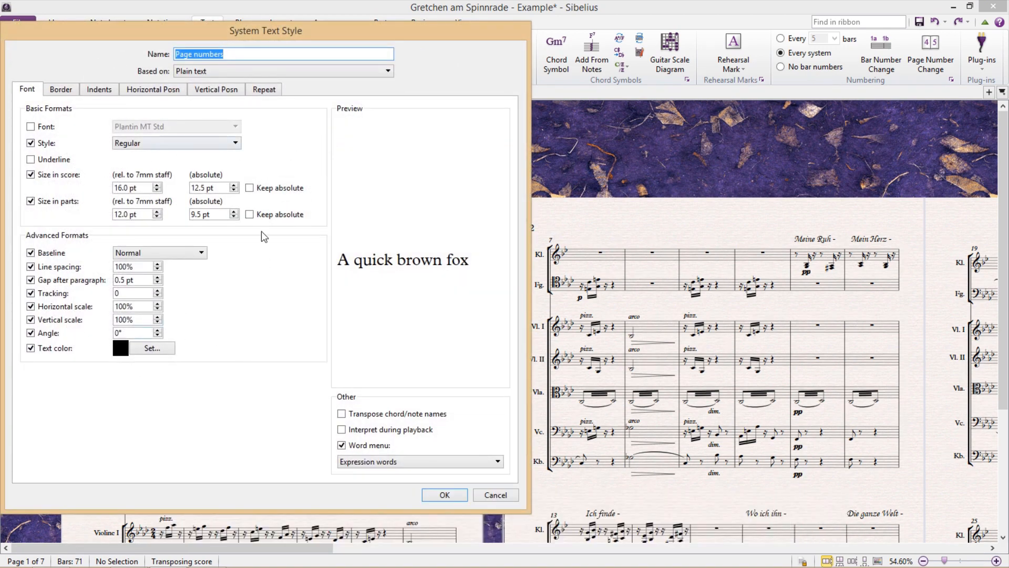
{"action": "mouse_move", "coordinate": [244, 293]}
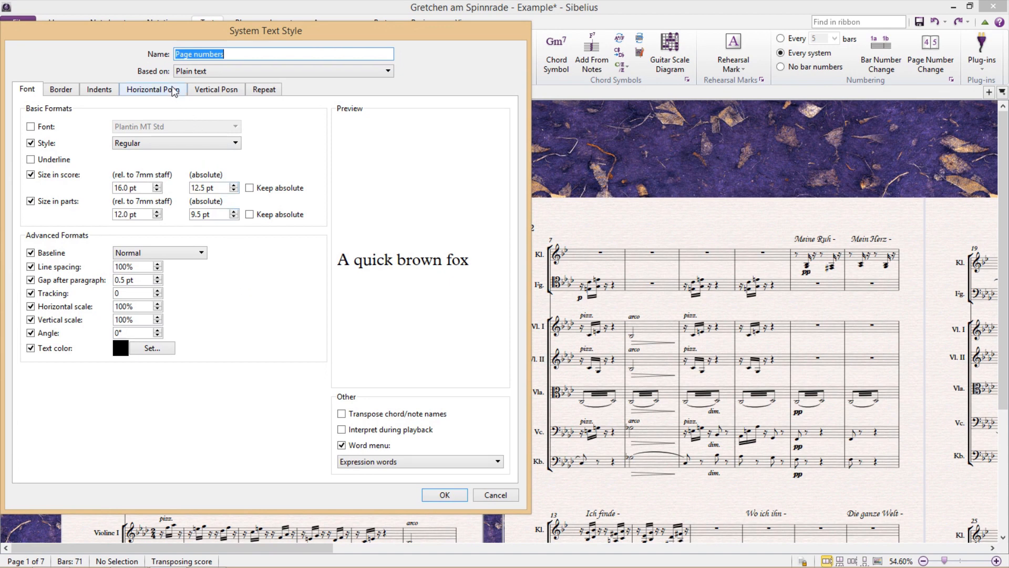
Set the page numbers' horizontal position to Centered on the page
{"action": "left_click", "coordinate": [152, 89]}
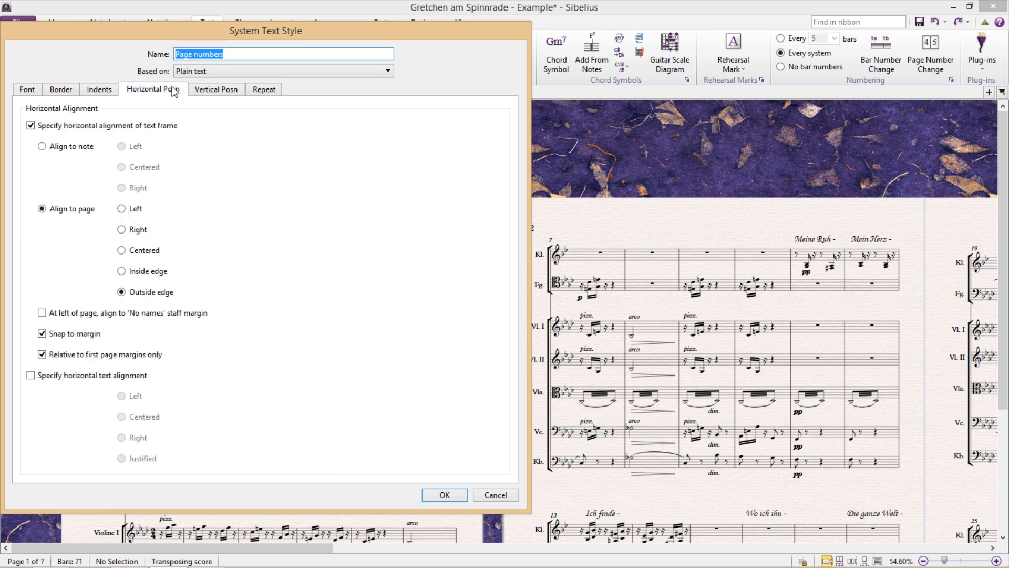
{"action": "mouse_move", "coordinate": [215, 237]}
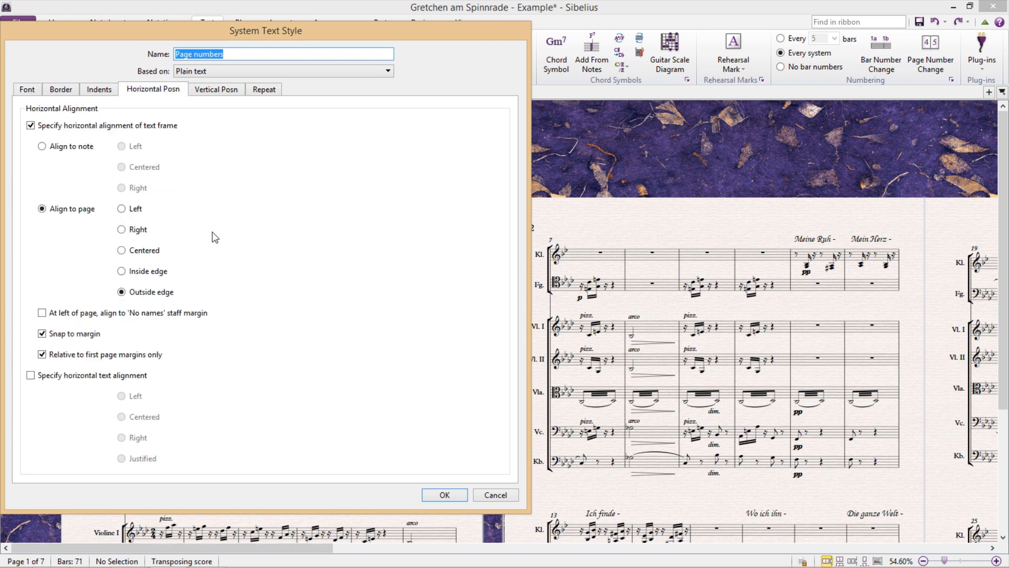
{"action": "mouse_move", "coordinate": [207, 296]}
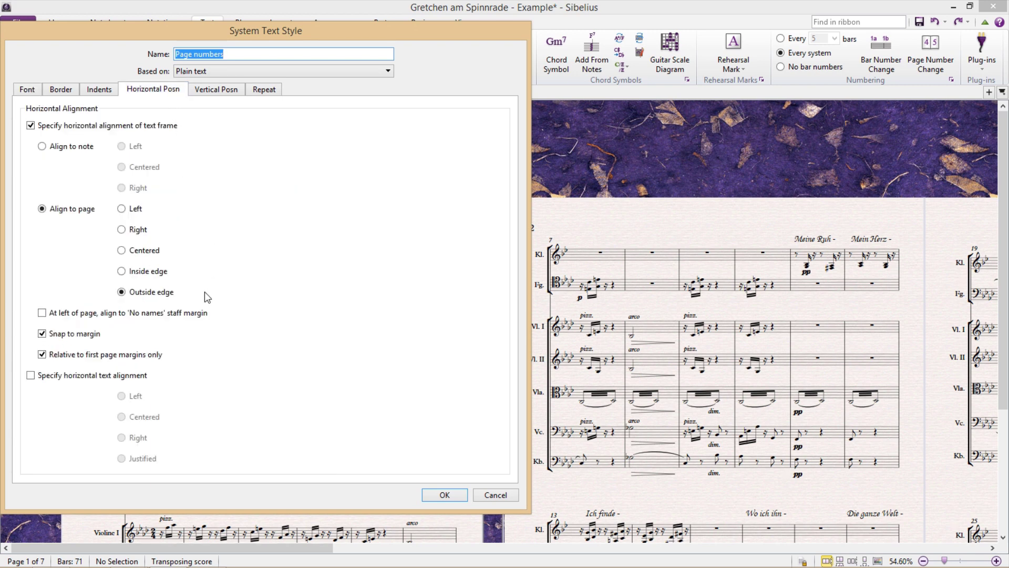
{"action": "mouse_move", "coordinate": [178, 278]}
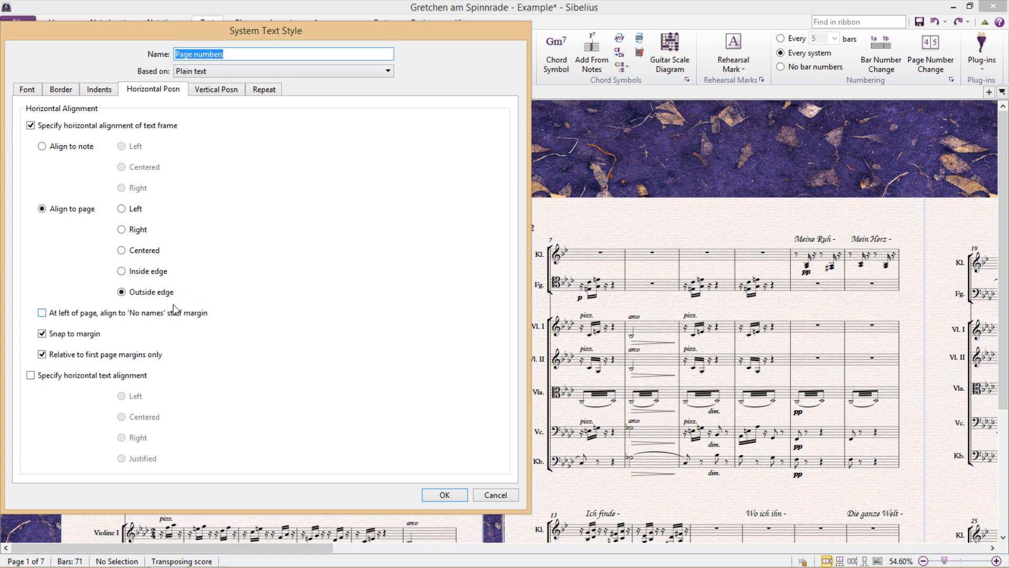
{"action": "mouse_move", "coordinate": [152, 274]}
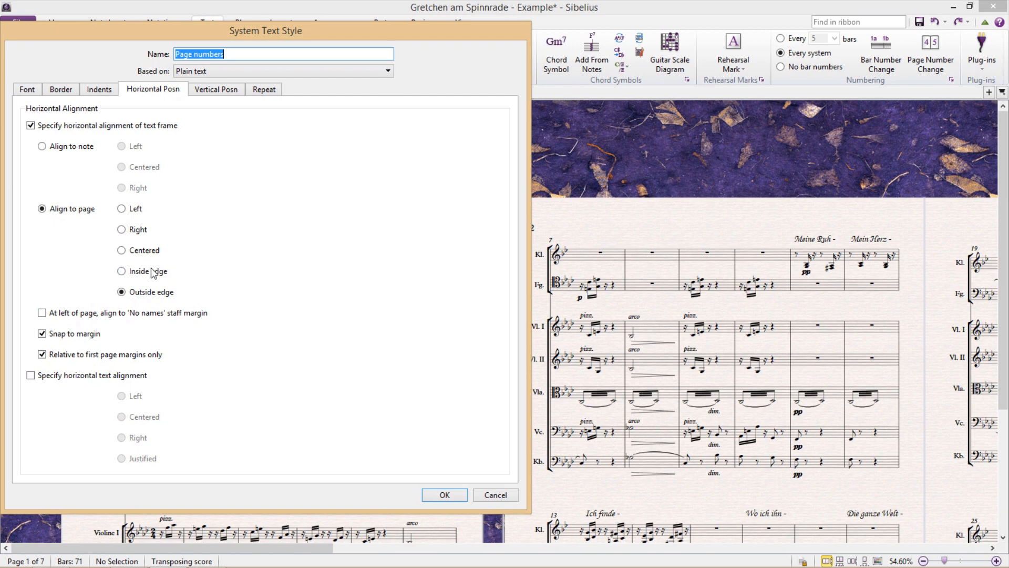
{"action": "mouse_move", "coordinate": [106, 297]}
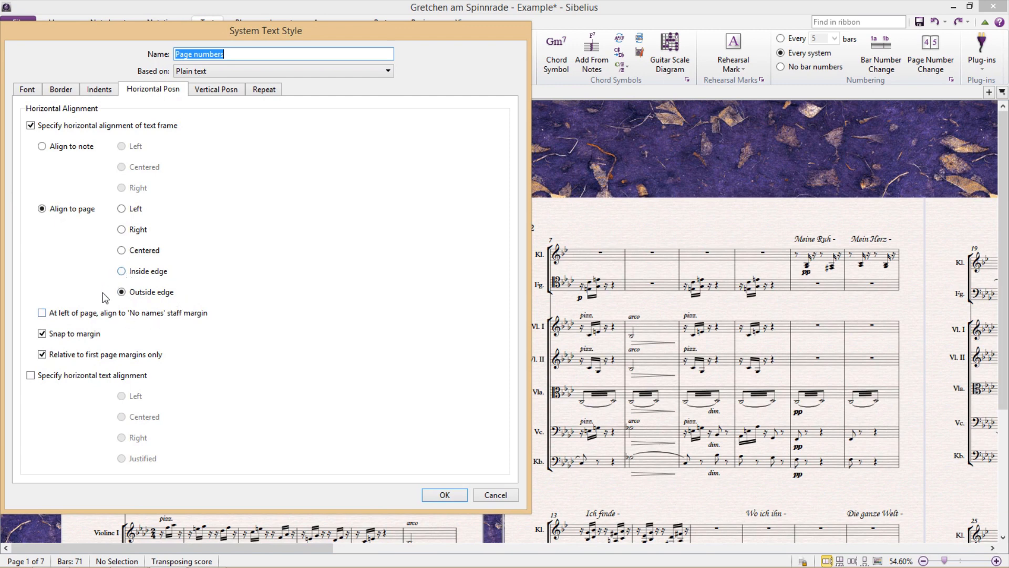
{"action": "mouse_move", "coordinate": [200, 339]}
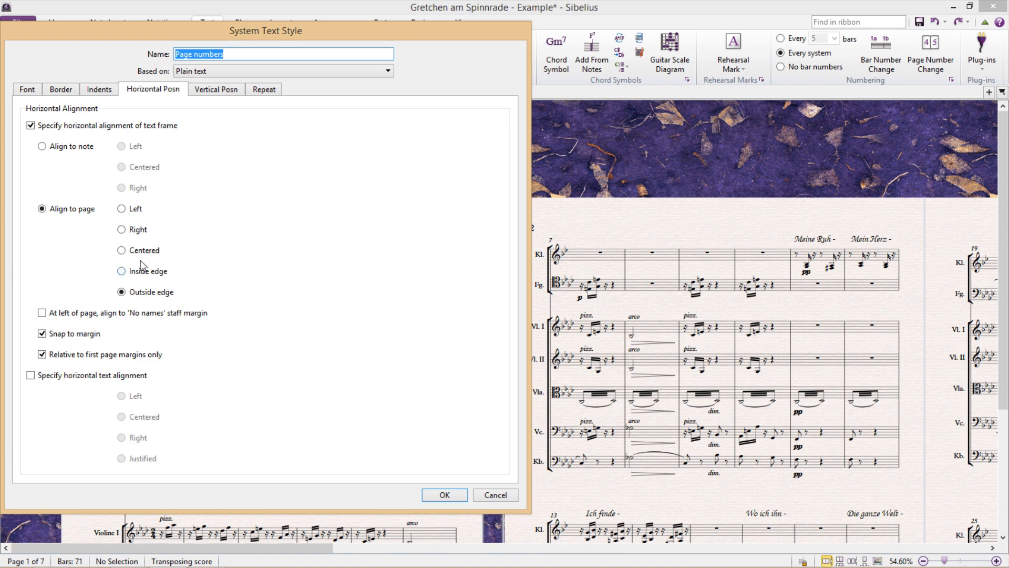
{"action": "left_click", "coordinate": [121, 250]}
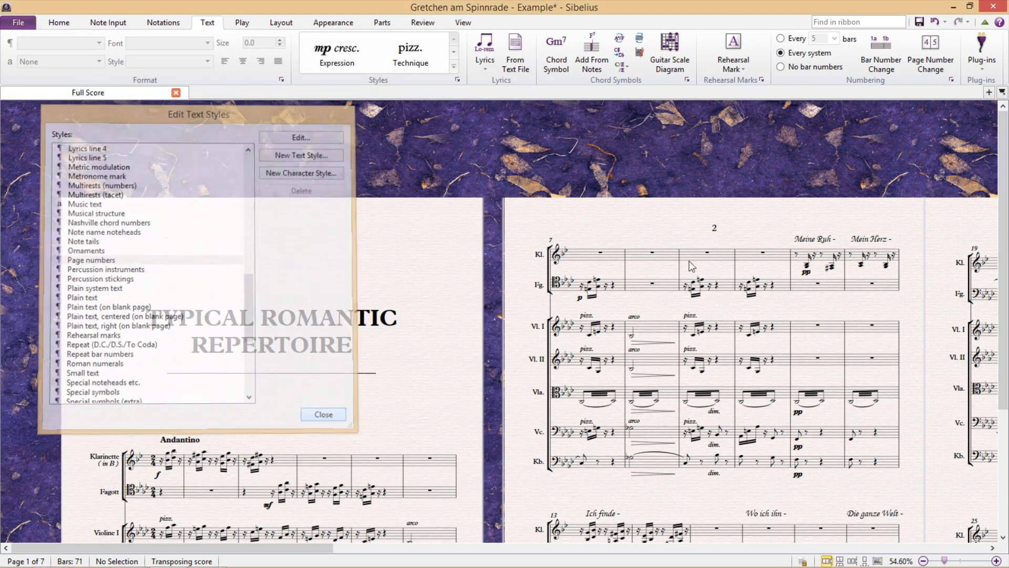
Set the Page numbers style to measure from the bottom margin, placing numbers at the foot of each page
{"action": "left_click", "coordinate": [324, 414]}
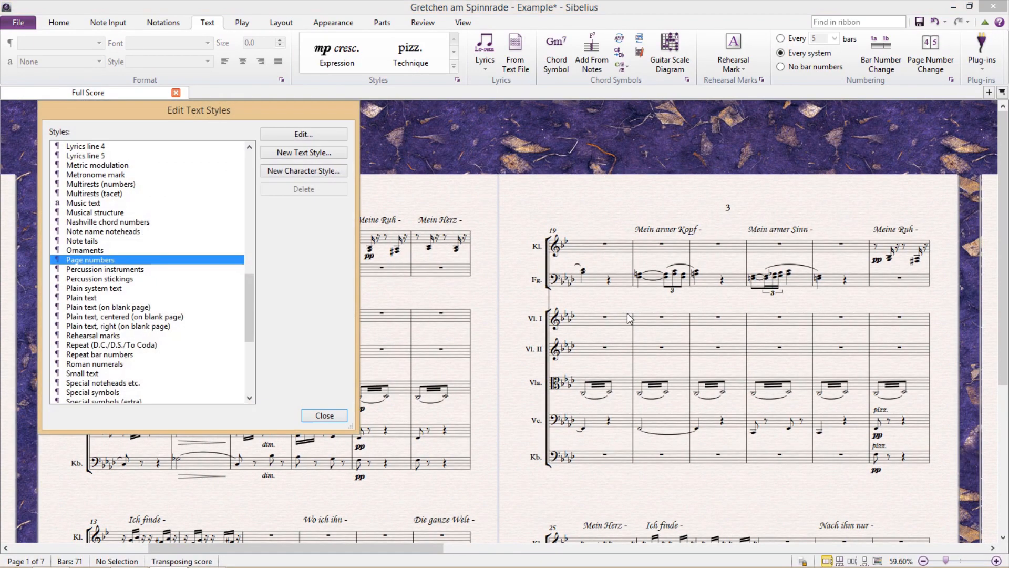
{"action": "left_click", "coordinate": [303, 134]}
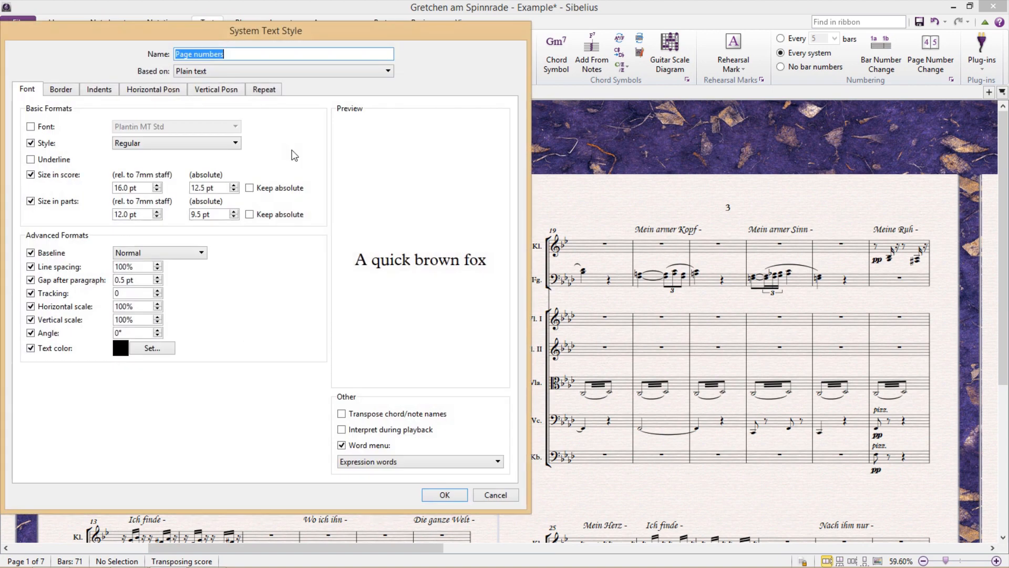
{"action": "left_click", "coordinate": [216, 89]}
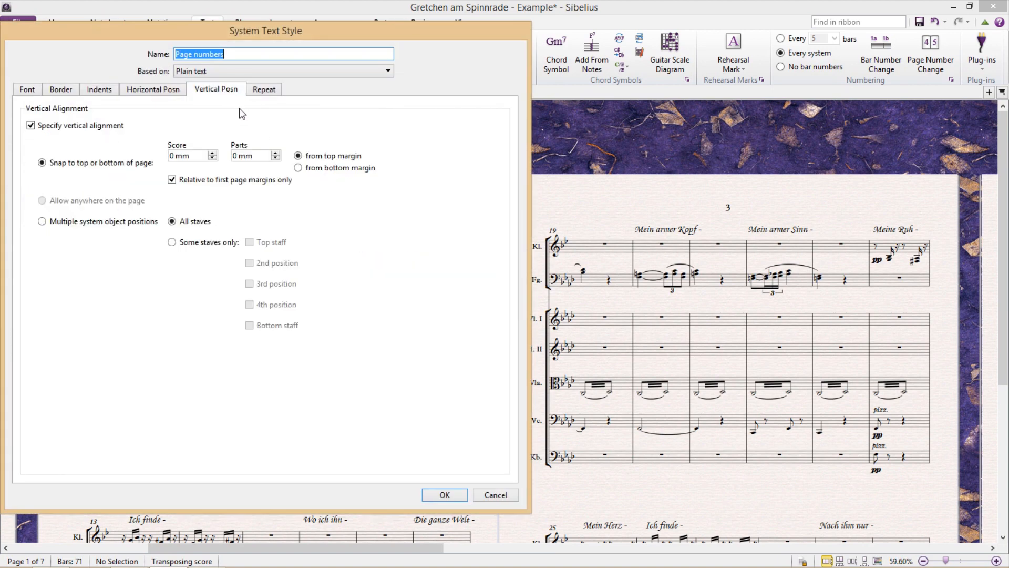
{"action": "mouse_move", "coordinate": [87, 140]}
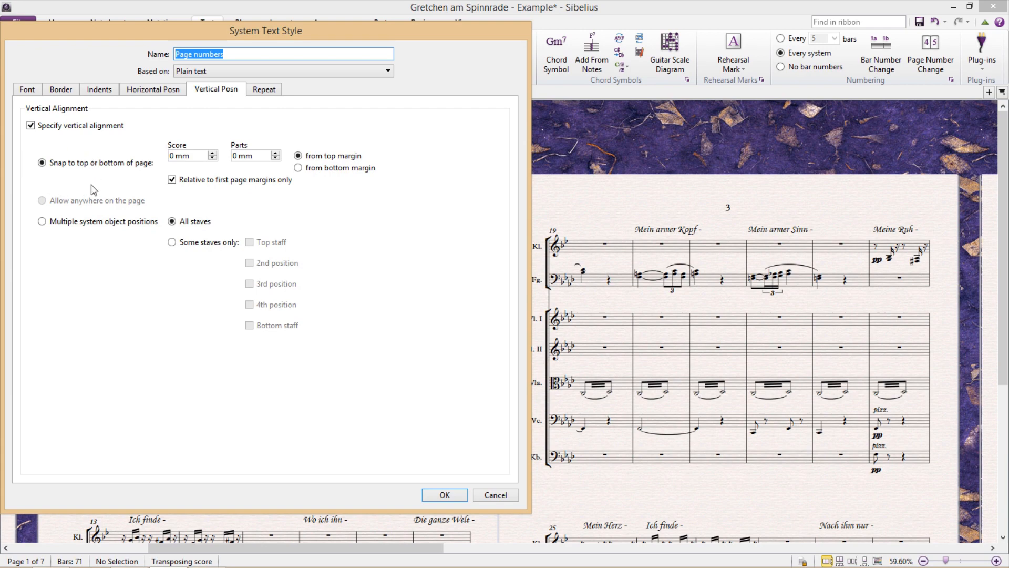
{"action": "left_click", "coordinate": [298, 167]}
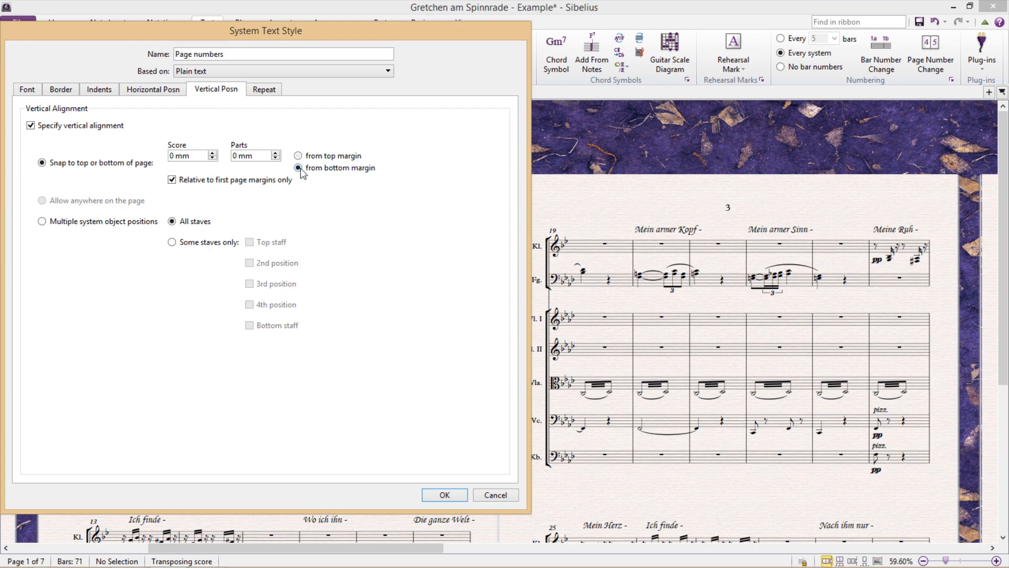
{"action": "left_click", "coordinate": [443, 494]}
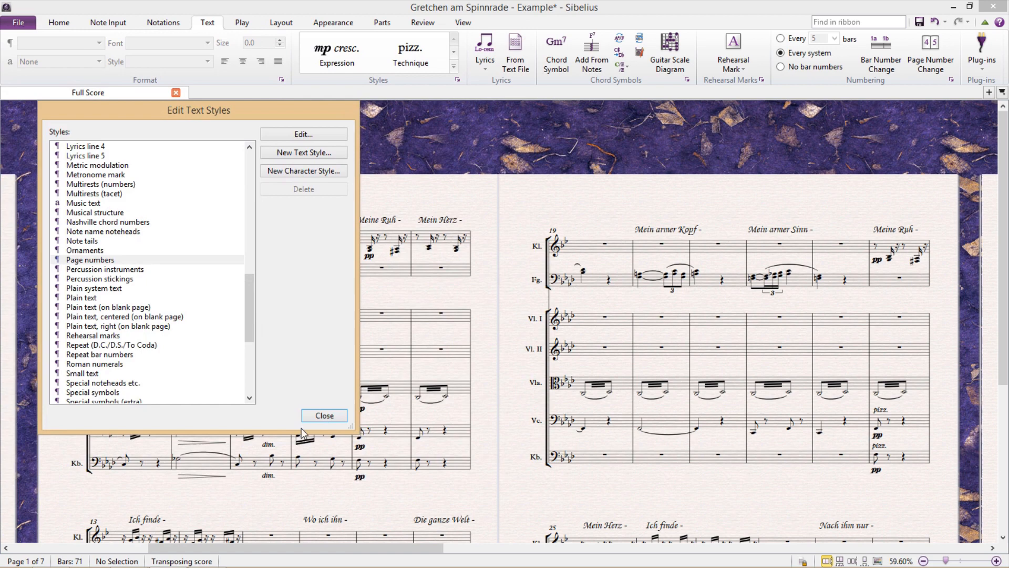
{"action": "left_click", "coordinate": [324, 415]}
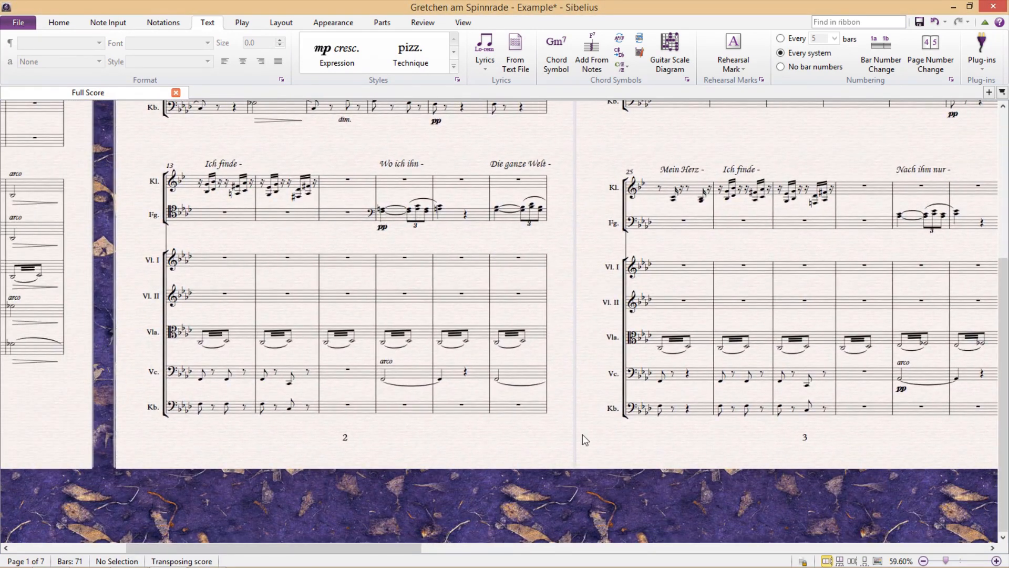
{"action": "mouse_move", "coordinate": [147, 215]}
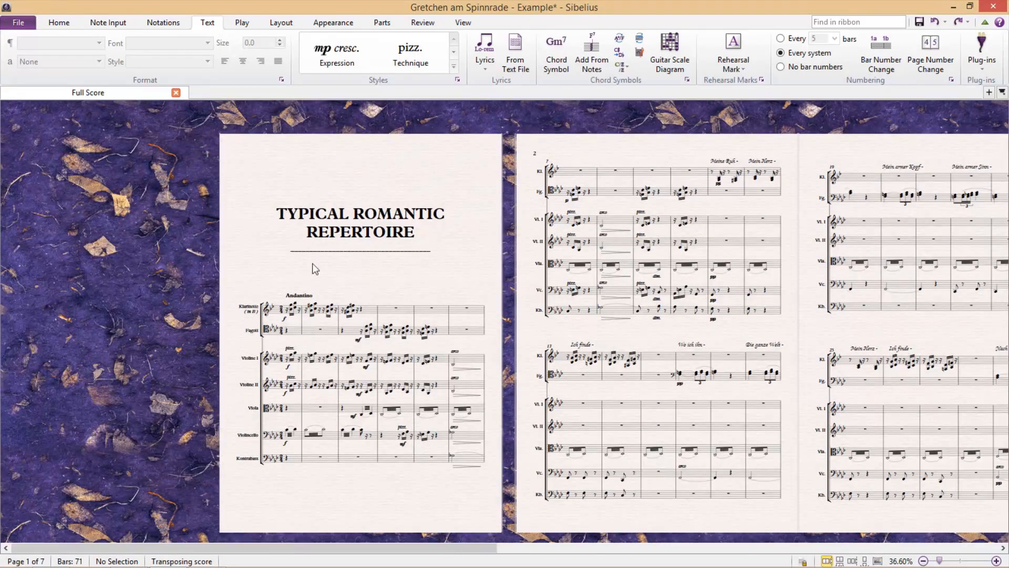
{"action": "mouse_move", "coordinate": [475, 368]}
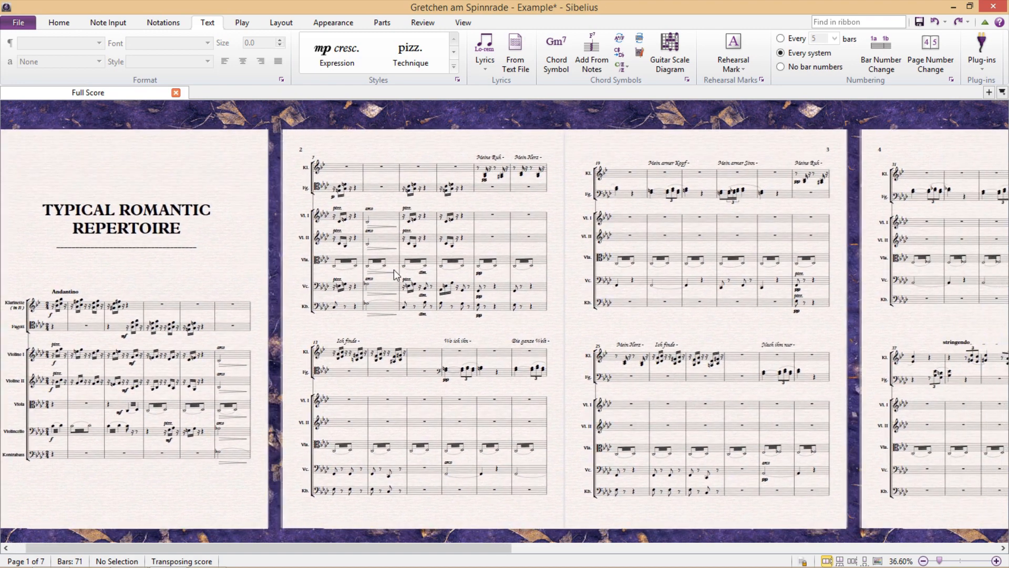
{"action": "mouse_move", "coordinate": [310, 309]}
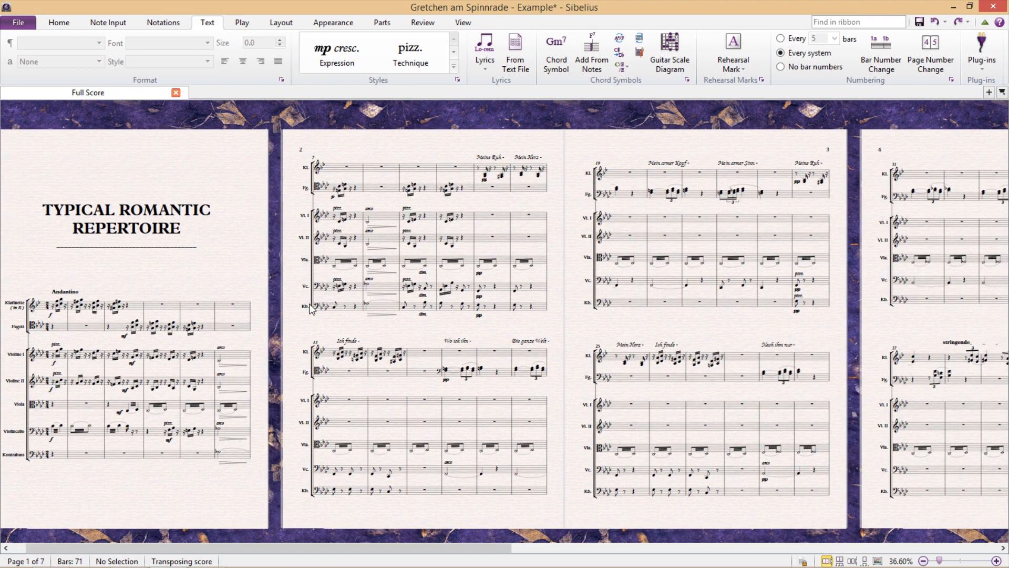
{"action": "mouse_move", "coordinate": [772, 412]}
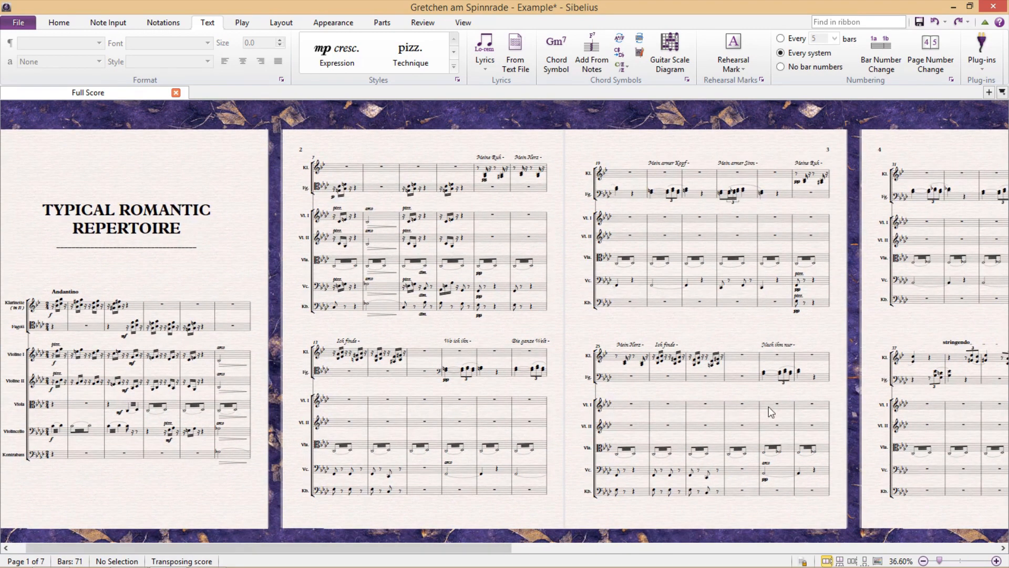
{"action": "mouse_move", "coordinate": [870, 172]}
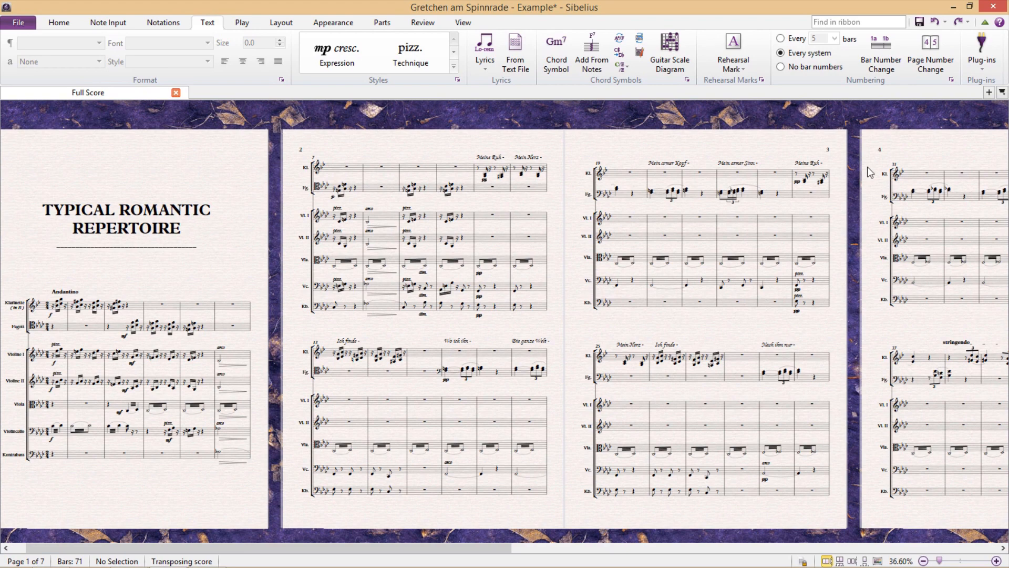
{"action": "mouse_move", "coordinate": [818, 198]}
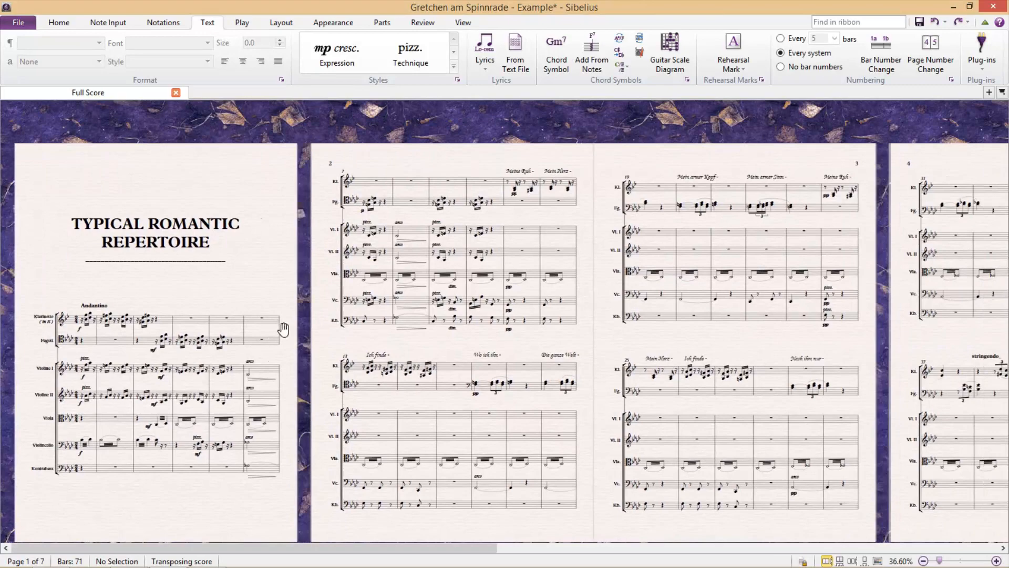
{"action": "scroll", "scroll_direction": "left", "scroll_amount": 3}
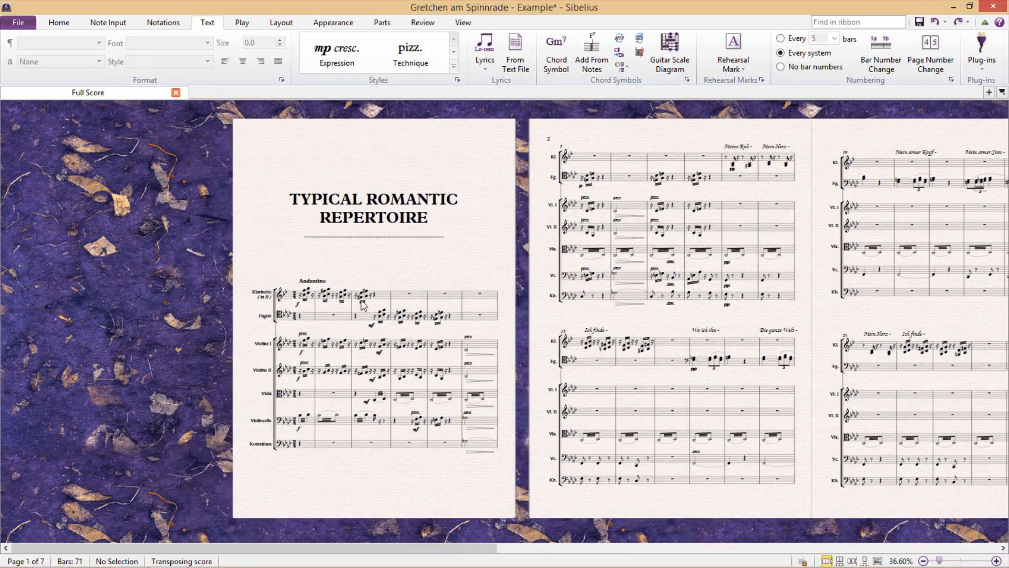
{"action": "left_click", "coordinate": [299, 312]}
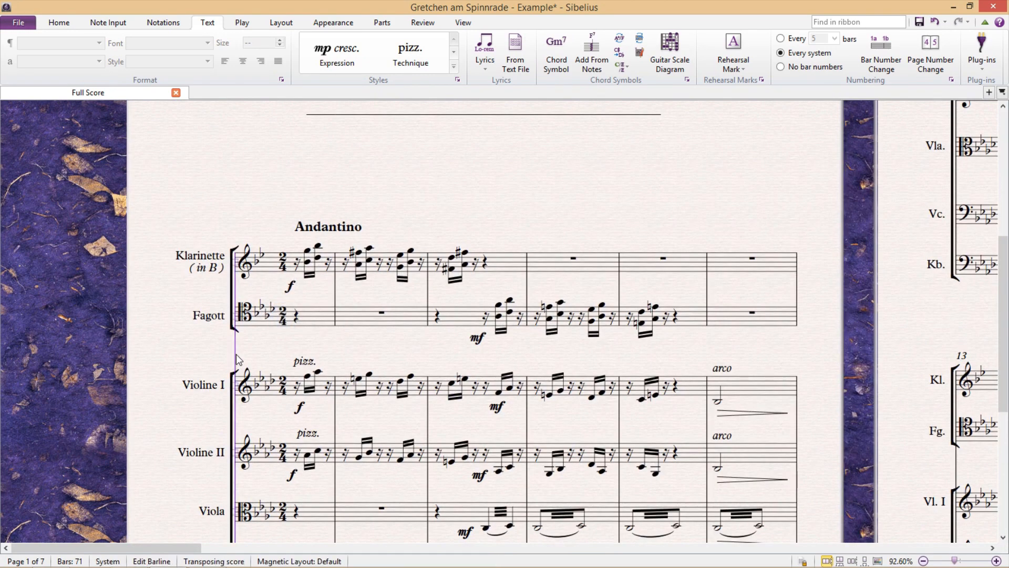
Add a Special Page Break at the first bar inserting 2 blank pages before the music
{"action": "left_click", "coordinate": [280, 22]}
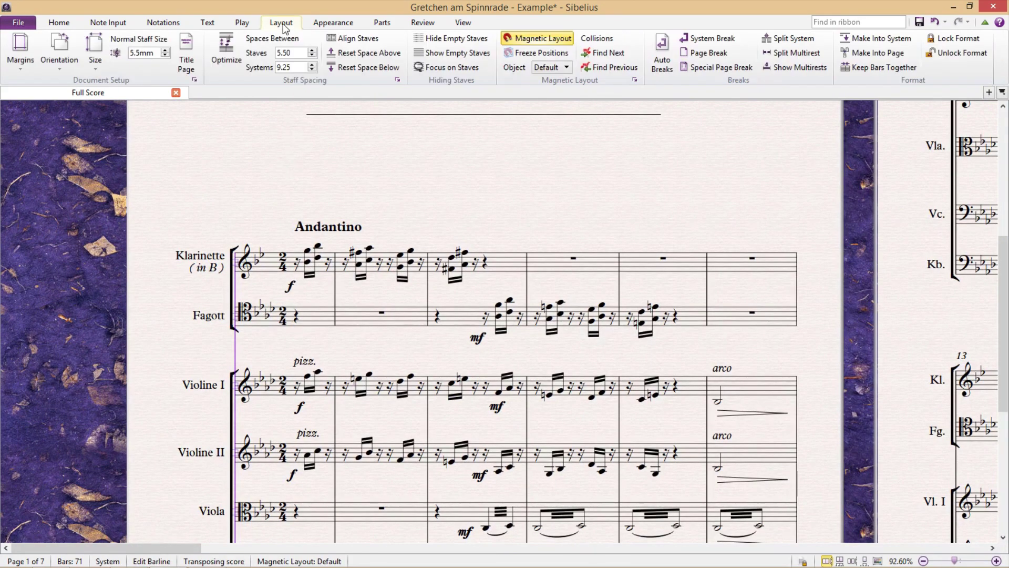
{"action": "mouse_move", "coordinate": [766, 78]}
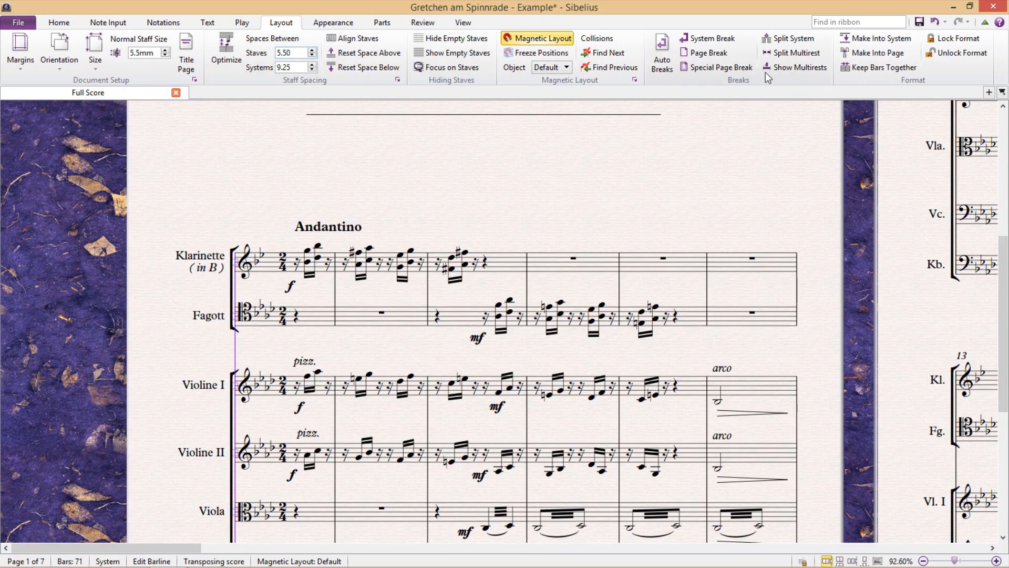
{"action": "mouse_move", "coordinate": [716, 67]}
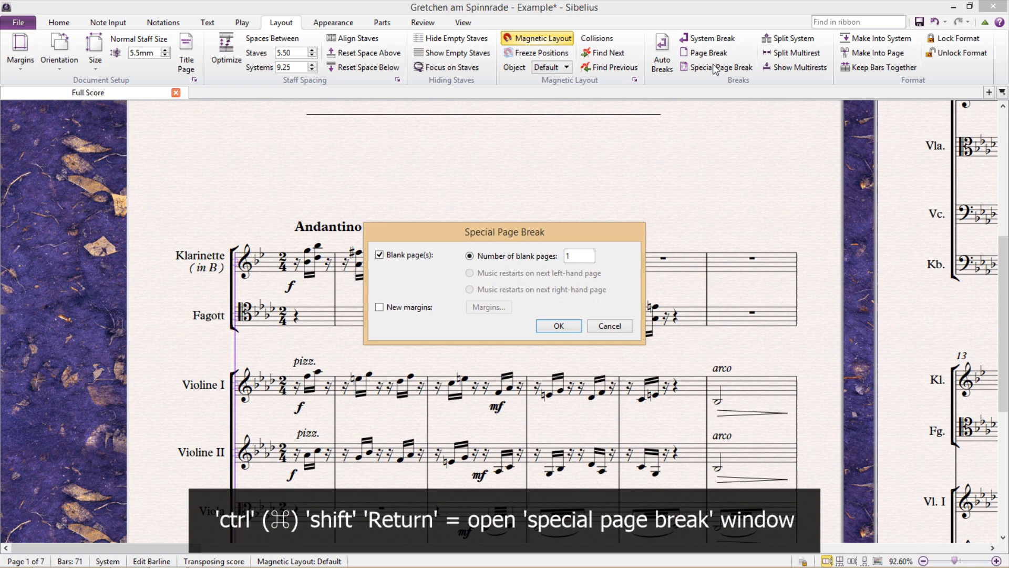
{"action": "left_click", "coordinate": [557, 326]}
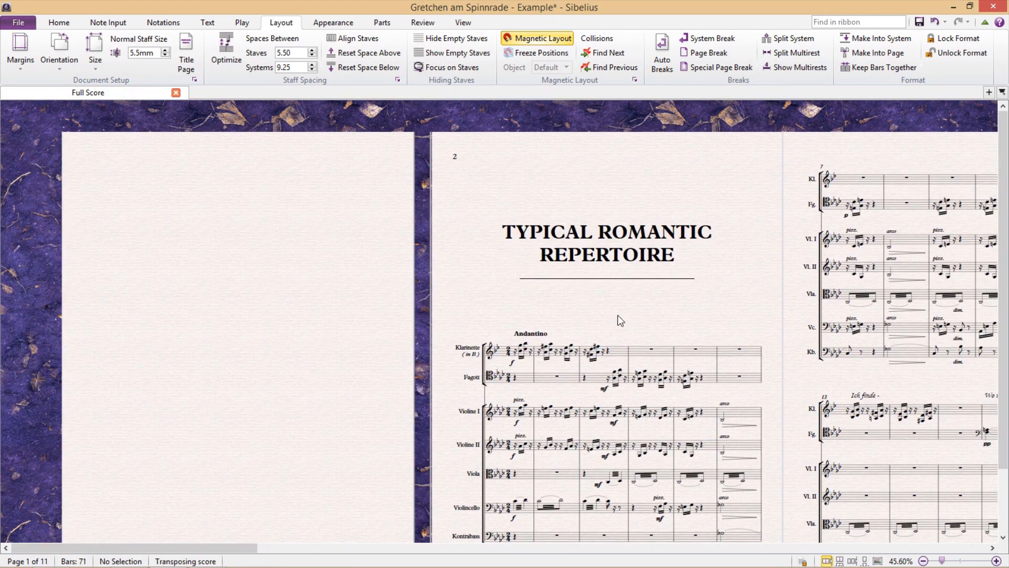
{"action": "mouse_move", "coordinate": [465, 139]}
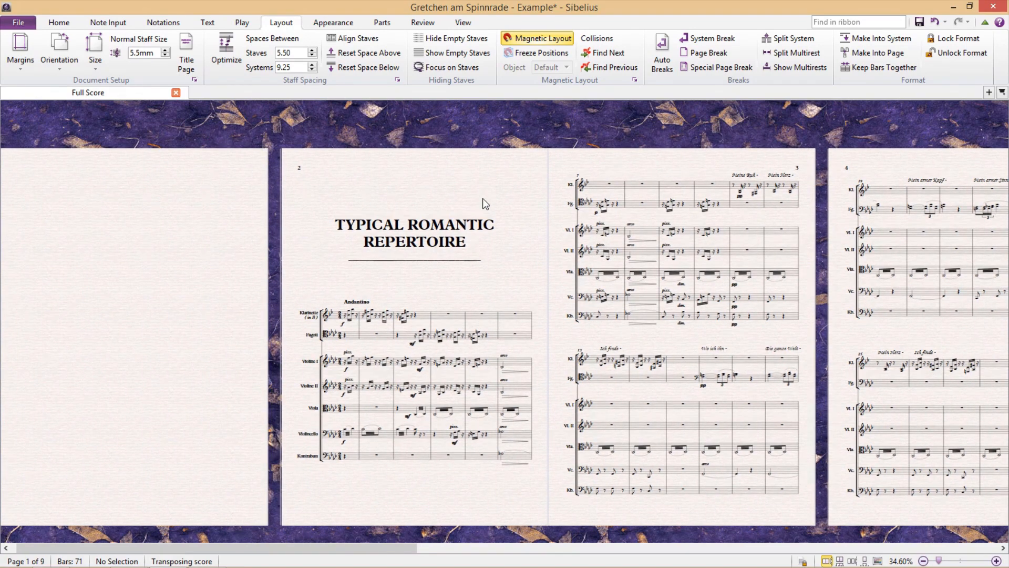
{"action": "left_click", "coordinate": [326, 333]}
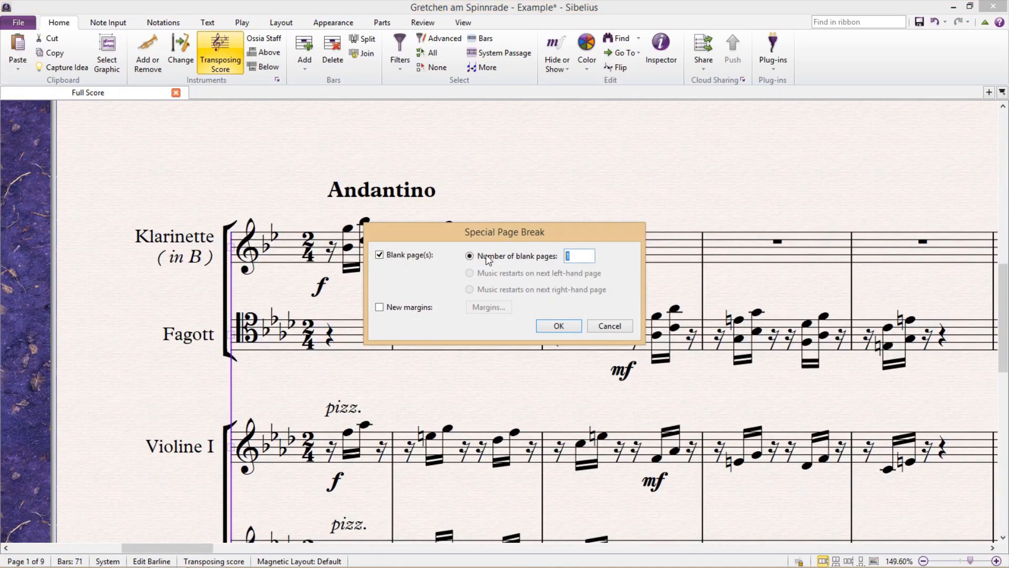
{"action": "left_click", "coordinate": [557, 326]}
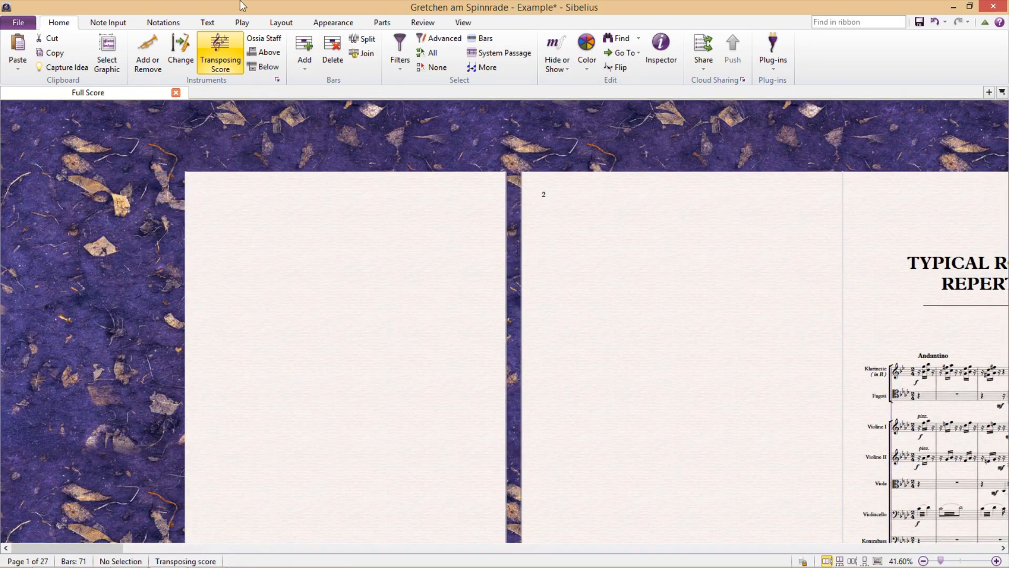
{"action": "left_click", "coordinate": [207, 23]}
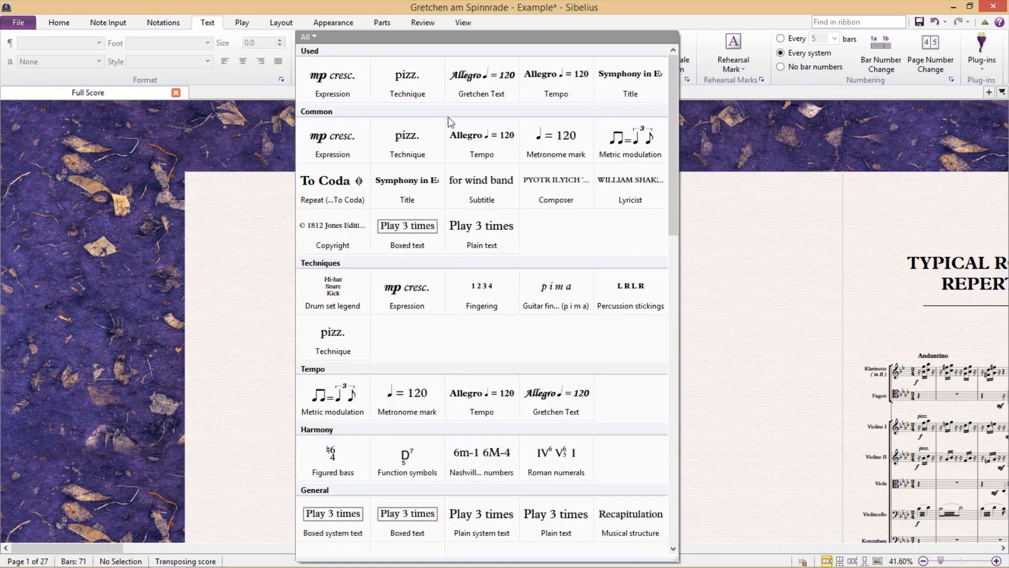
Add the title TYPICAL ROMANTIC REPERTOIRE on the first blank page and 'for Potatoes' on the second
{"action": "scroll", "scroll_direction": "down", "scroll_amount": 3}
{"action": "type", "text": "\\$"}
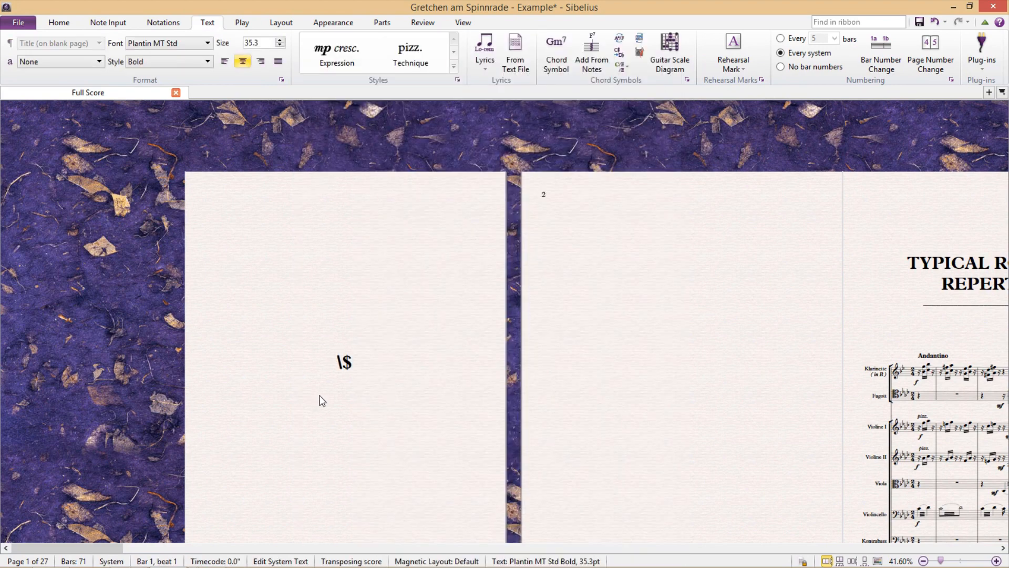
{"action": "type", "text": "title"}
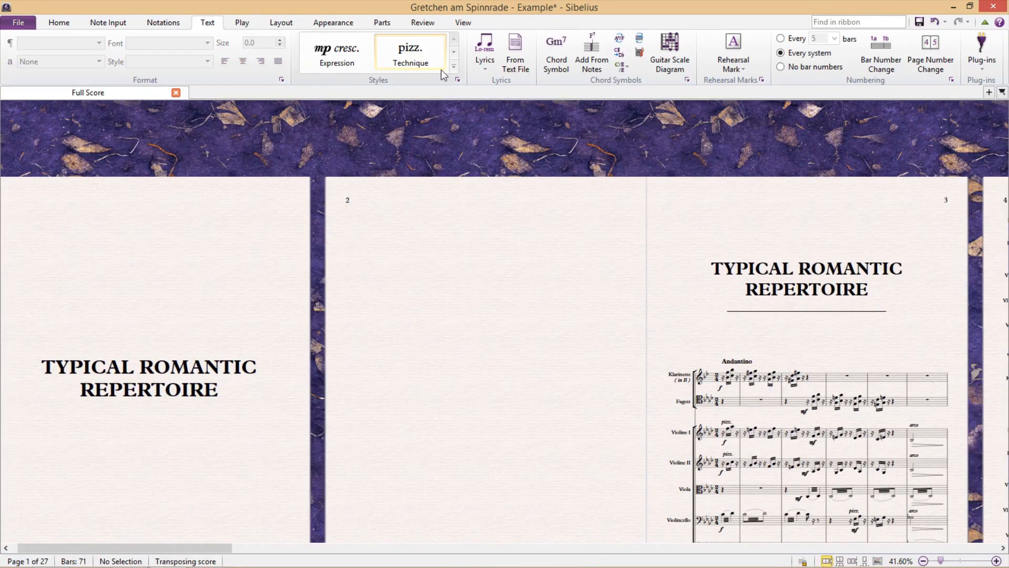
{"action": "left_click", "coordinate": [453, 66]}
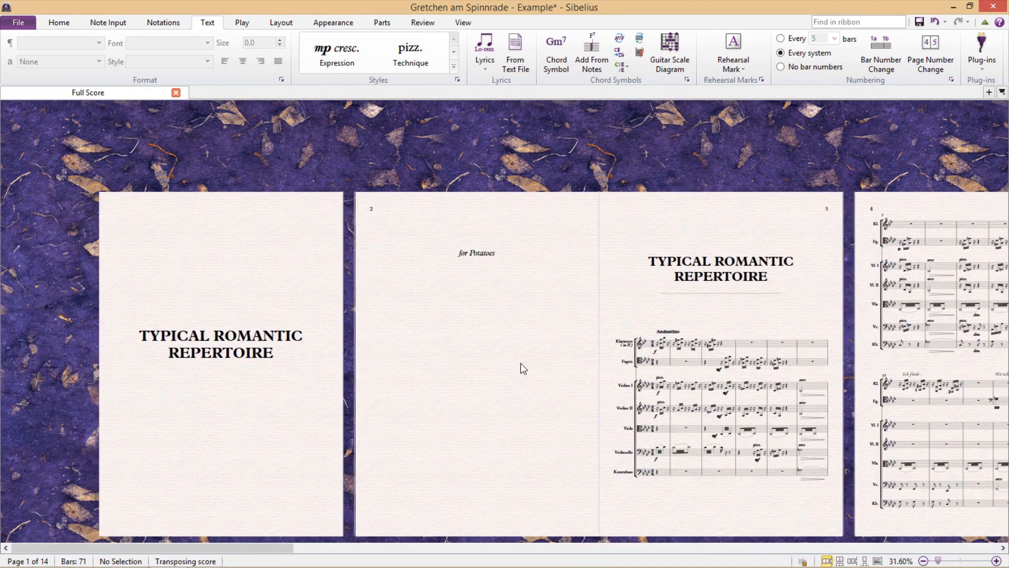
{"action": "mouse_move", "coordinate": [695, 459]}
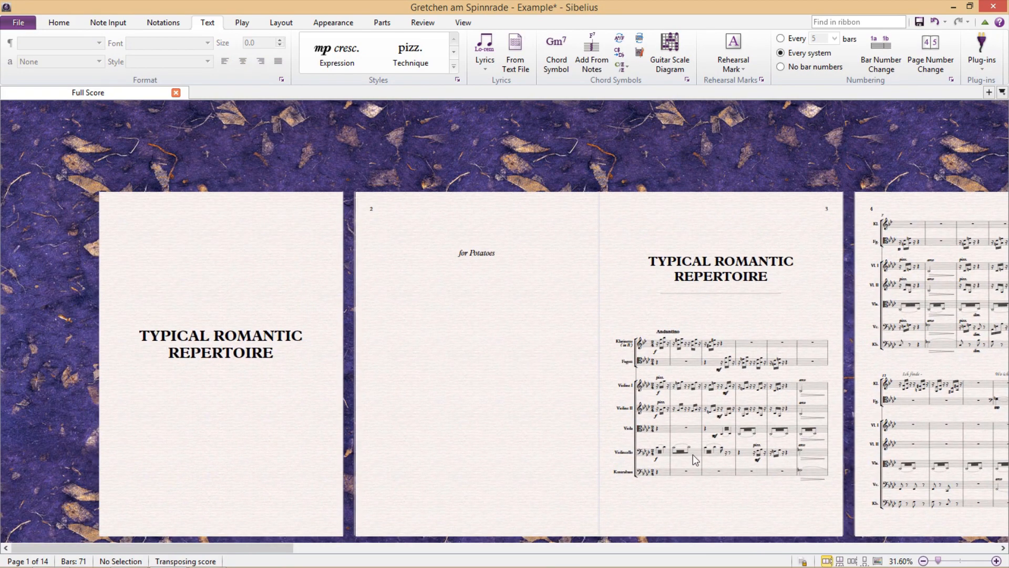
{"action": "mouse_move", "coordinate": [650, 325]}
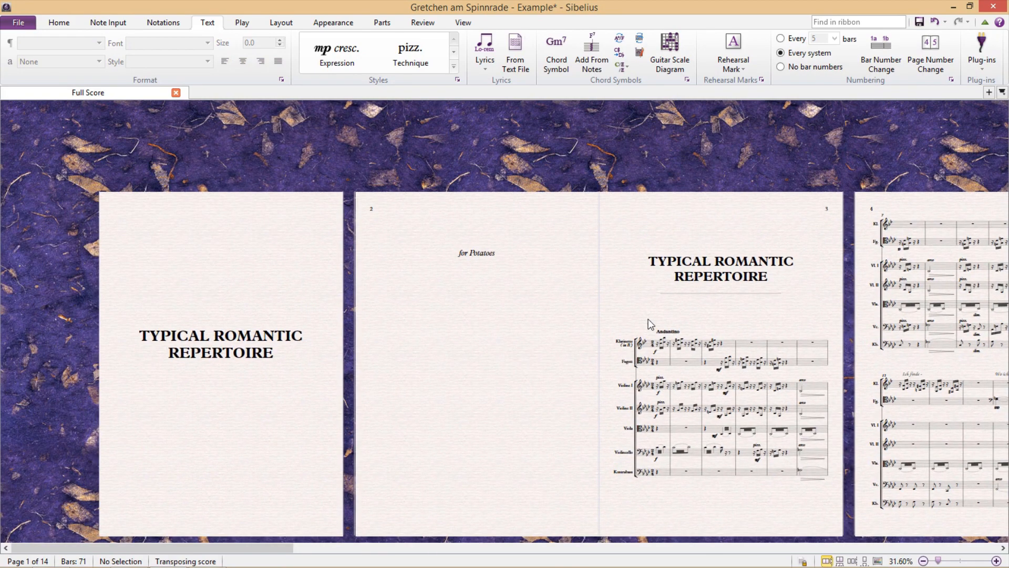
{"action": "mouse_move", "coordinate": [672, 244]}
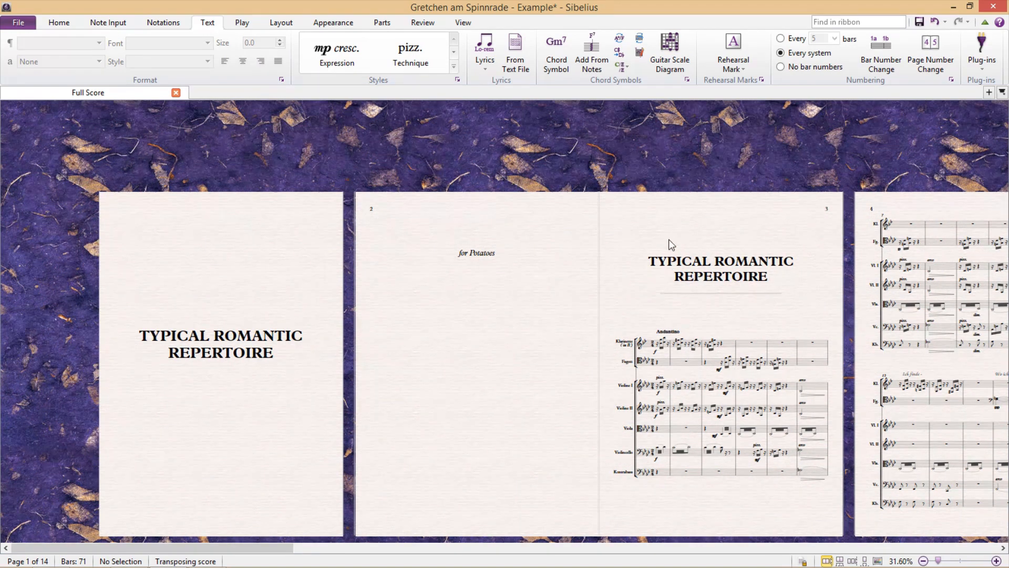
Restart numbering at 1 on the first music page with the first page number hidden
{"action": "left_click", "coordinate": [930, 61]}
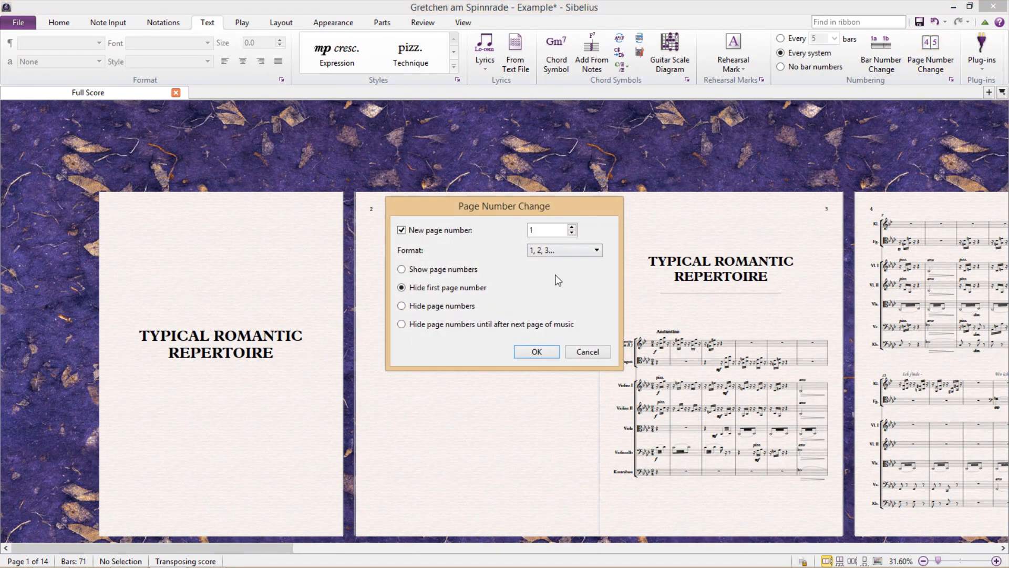
{"action": "left_click", "coordinate": [535, 352]}
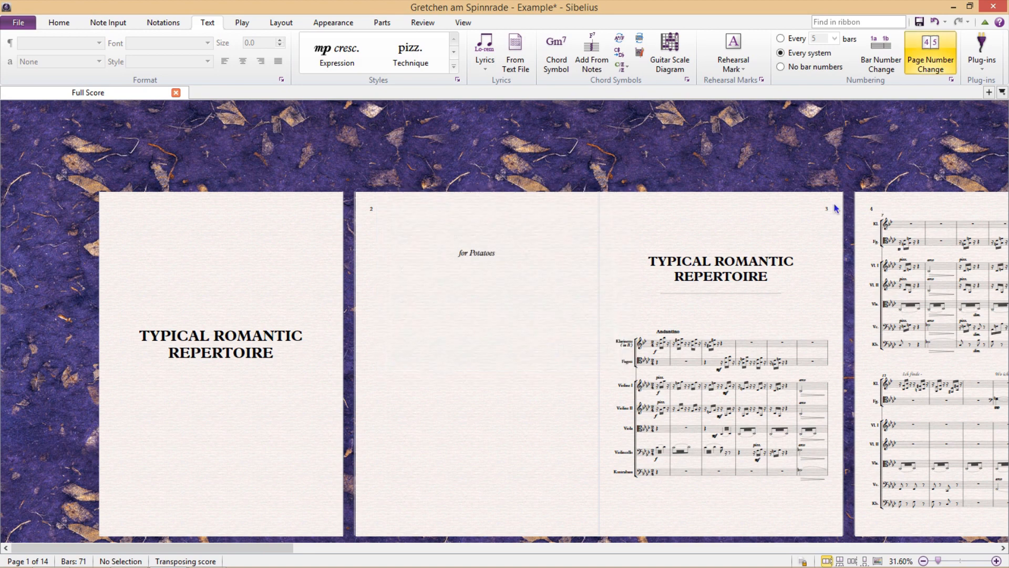
{"action": "left_click", "coordinate": [929, 52]}
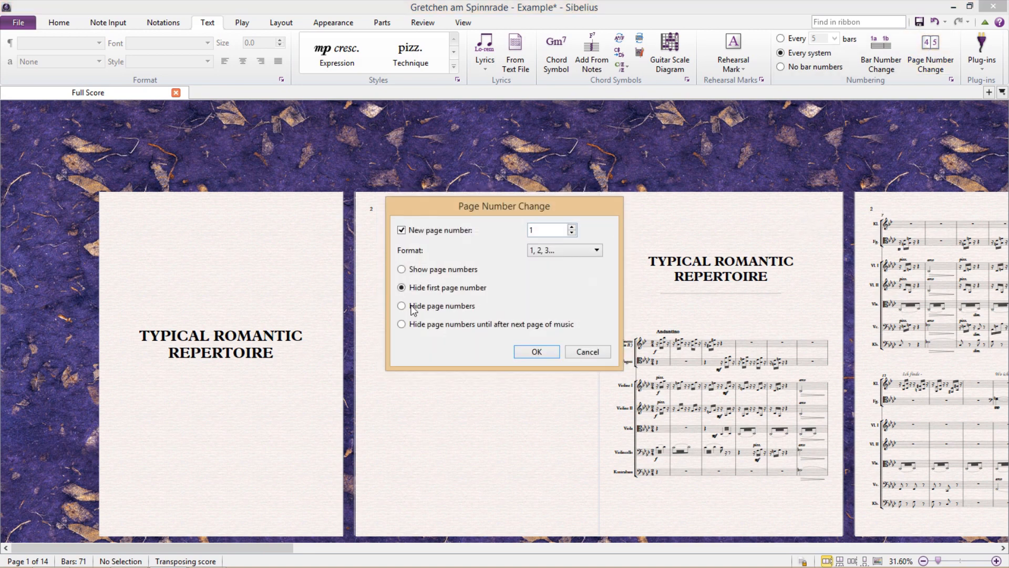
{"action": "left_click", "coordinate": [535, 352]}
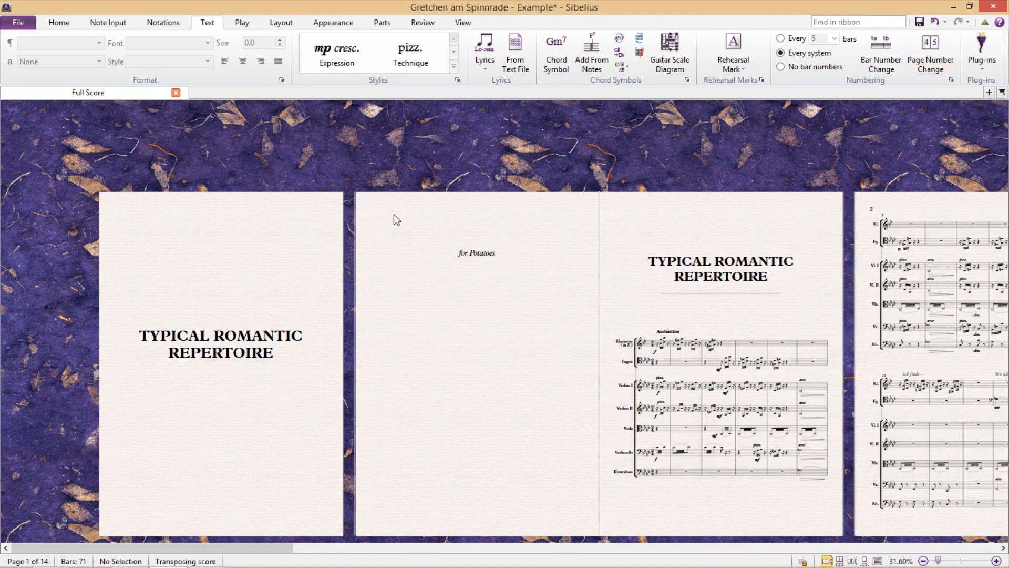